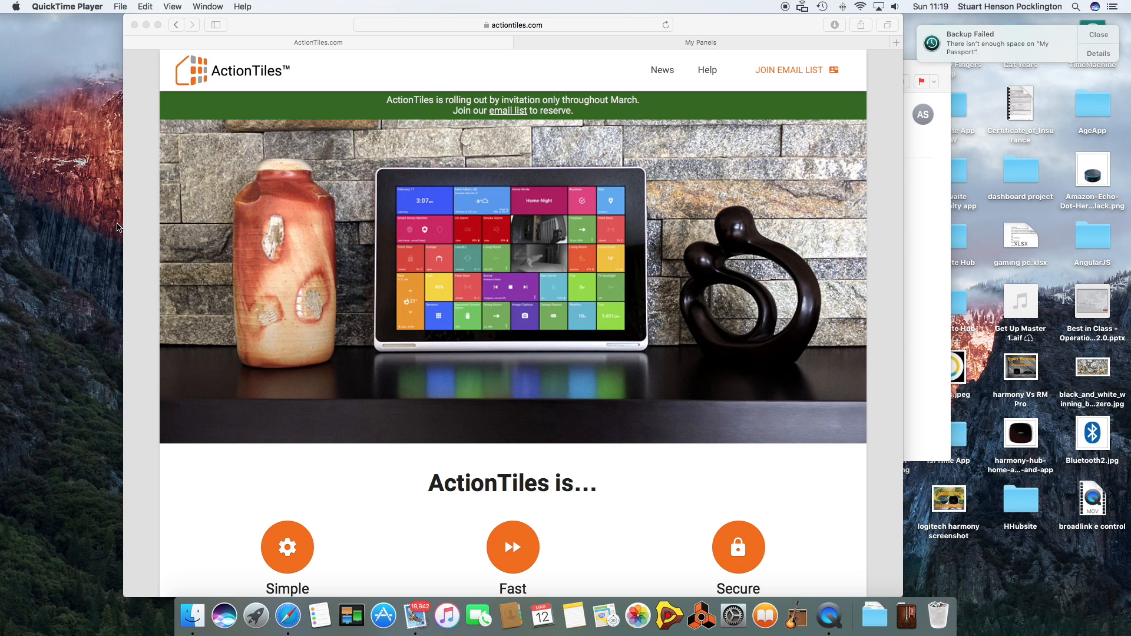
Step: Go to the web app's Panels page and select the My home panel
{"action": "scroll", "scroll_direction": "down", "scroll_amount": 3}
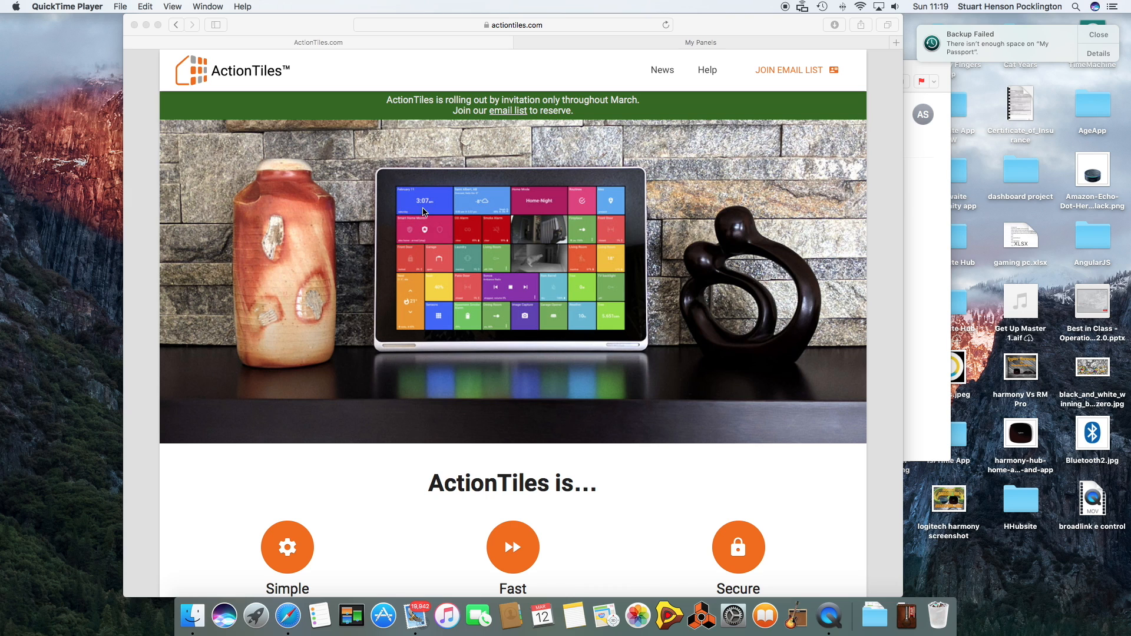
{"action": "mouse_move", "coordinate": [631, 289]}
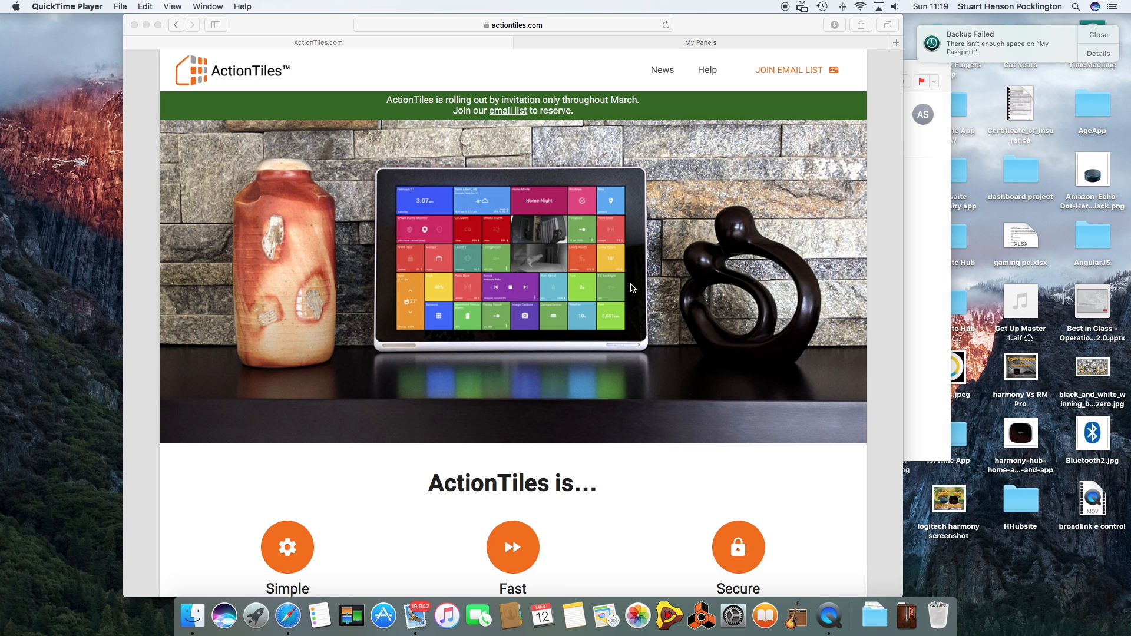
{"action": "left_click", "coordinate": [700, 42]}
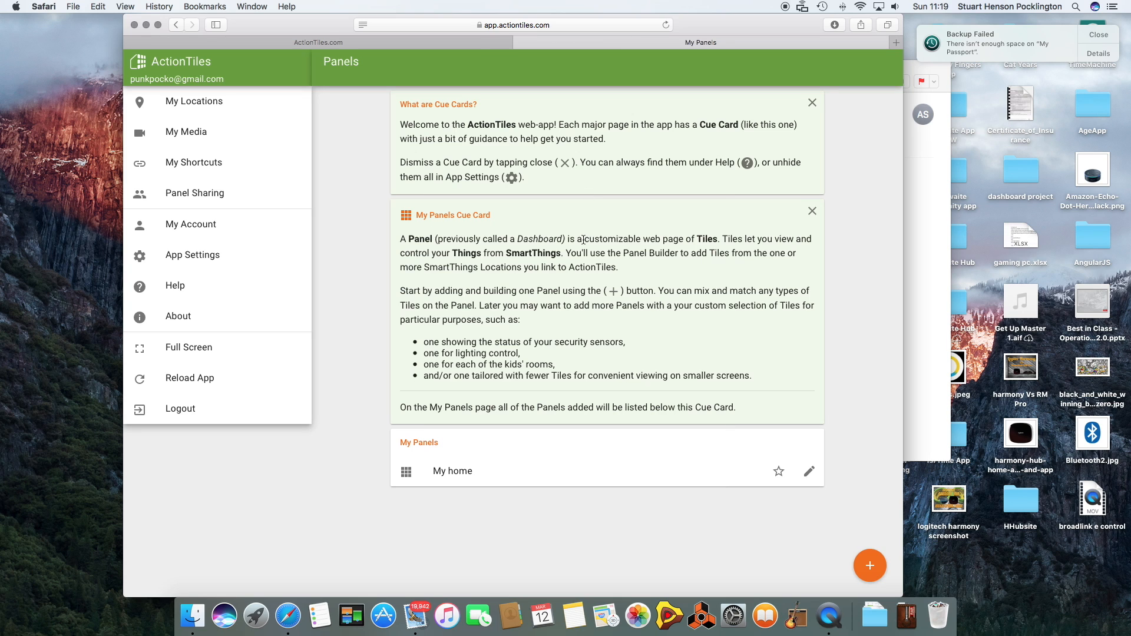
{"action": "mouse_move", "coordinate": [457, 214]}
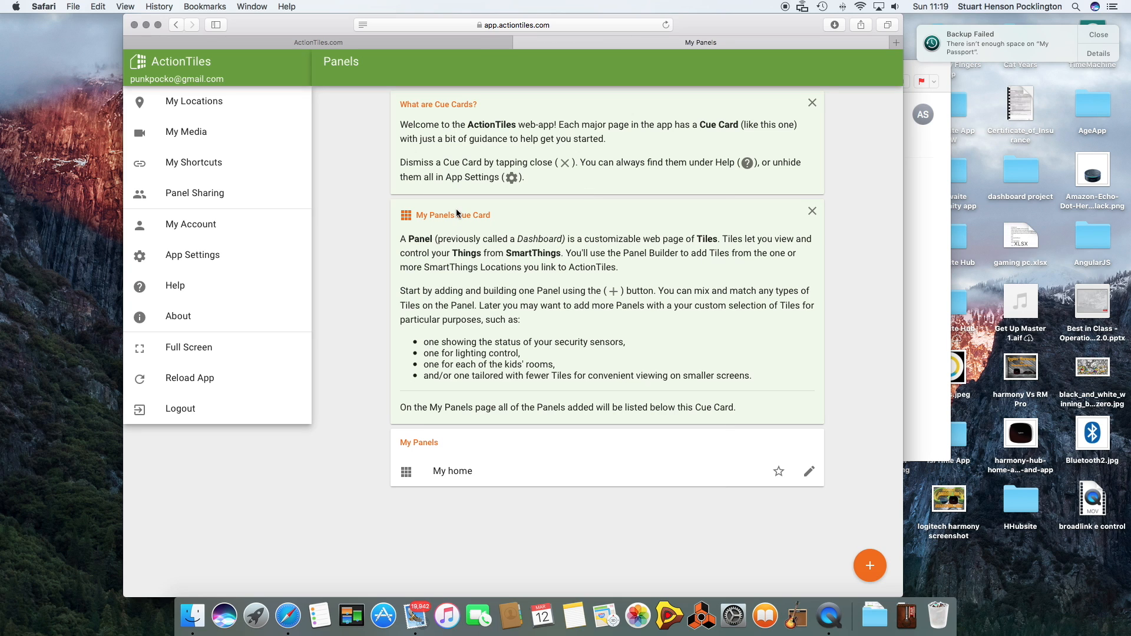
{"action": "mouse_move", "coordinate": [316, 156]}
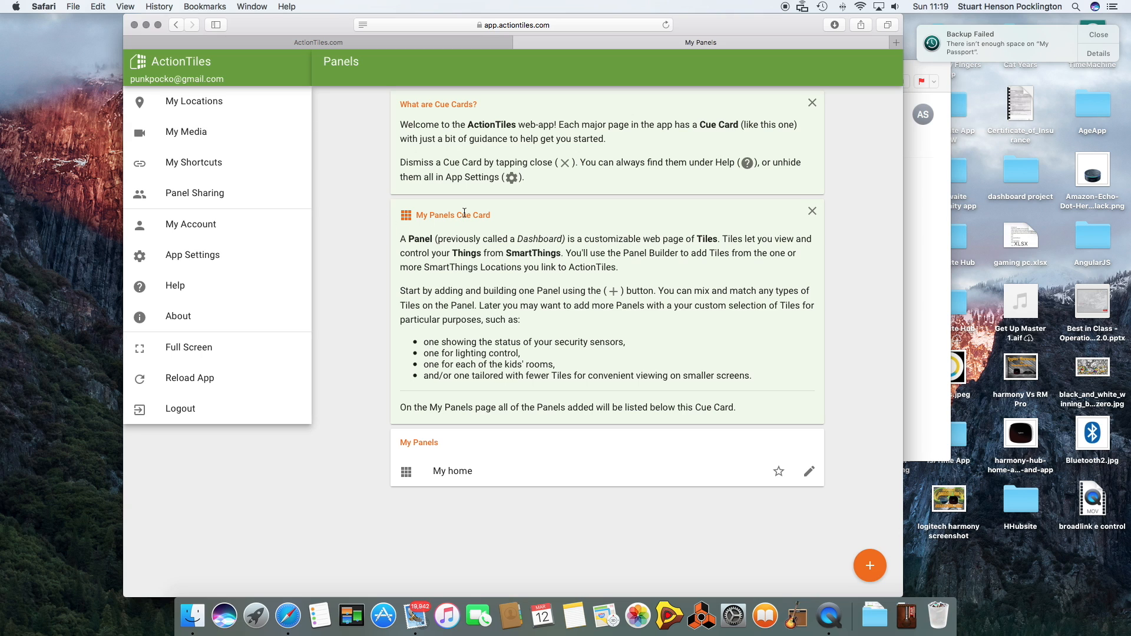
{"action": "mouse_move", "coordinate": [476, 224]}
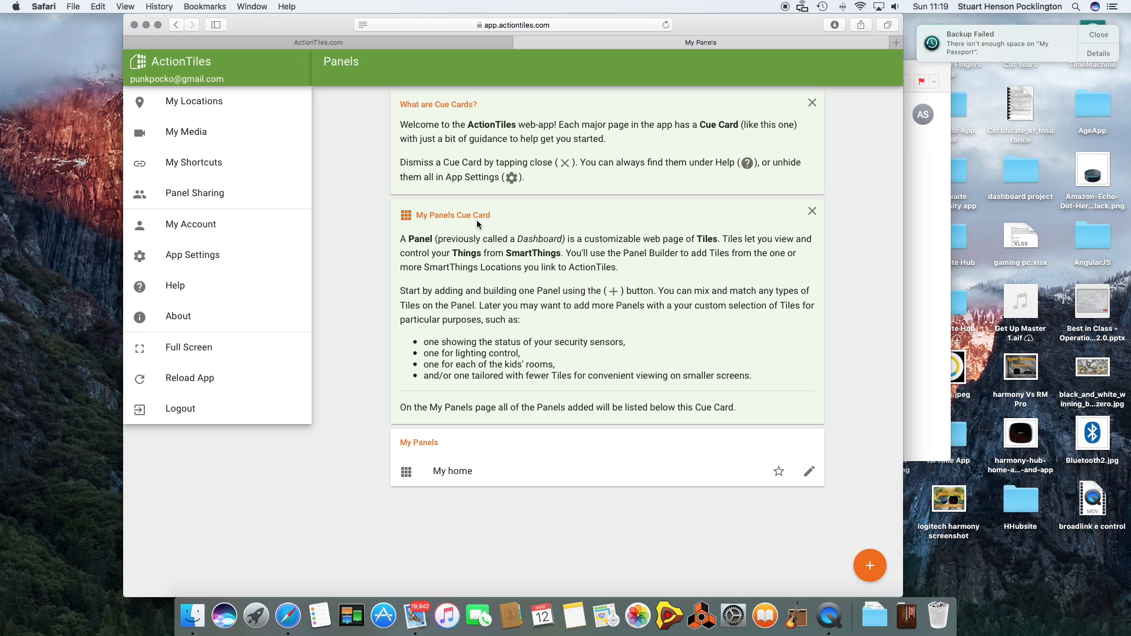
{"action": "mouse_move", "coordinate": [870, 566]}
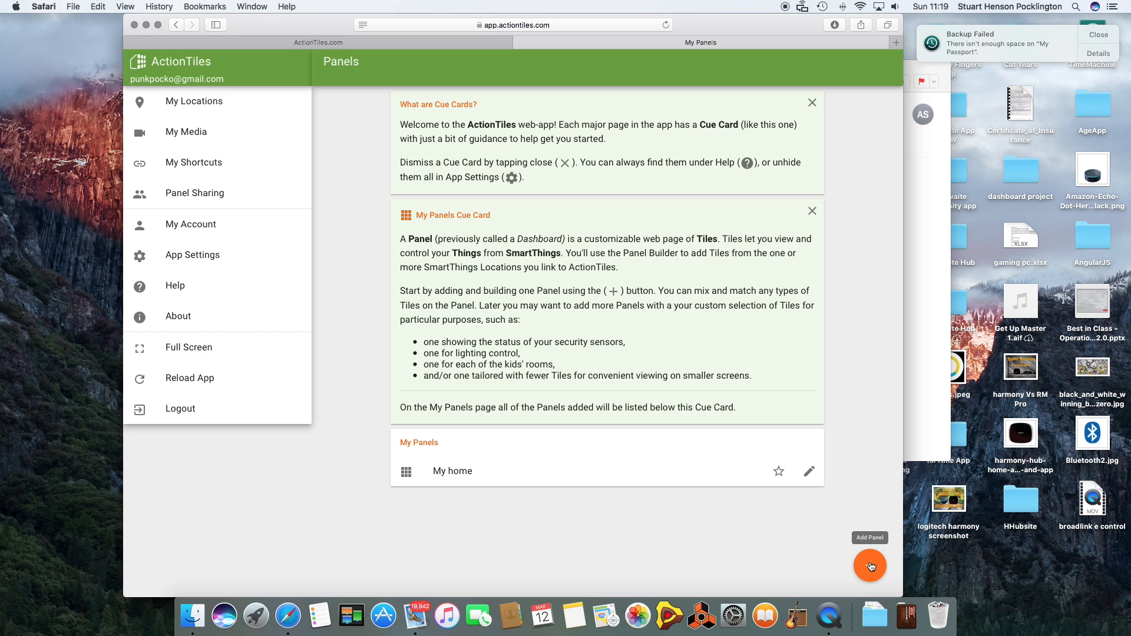
{"action": "mouse_move", "coordinate": [814, 564]}
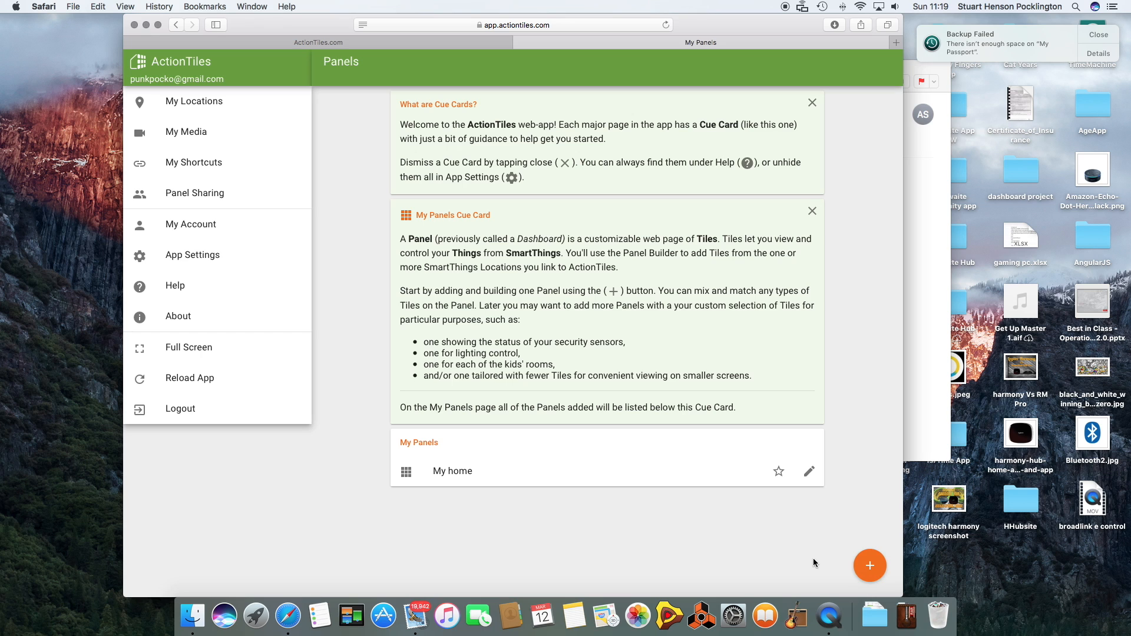
{"action": "left_click", "coordinate": [453, 471]}
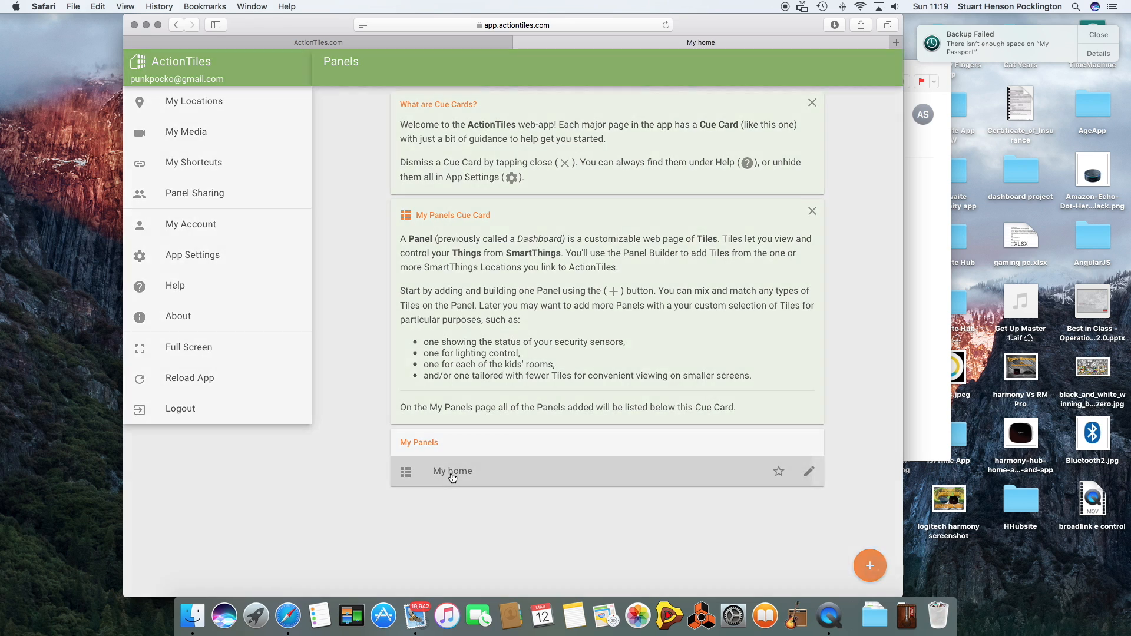
Step: Show the My home panel and toggle the Bedroom light, leaving it on
{"action": "left_click", "coordinate": [453, 472]}
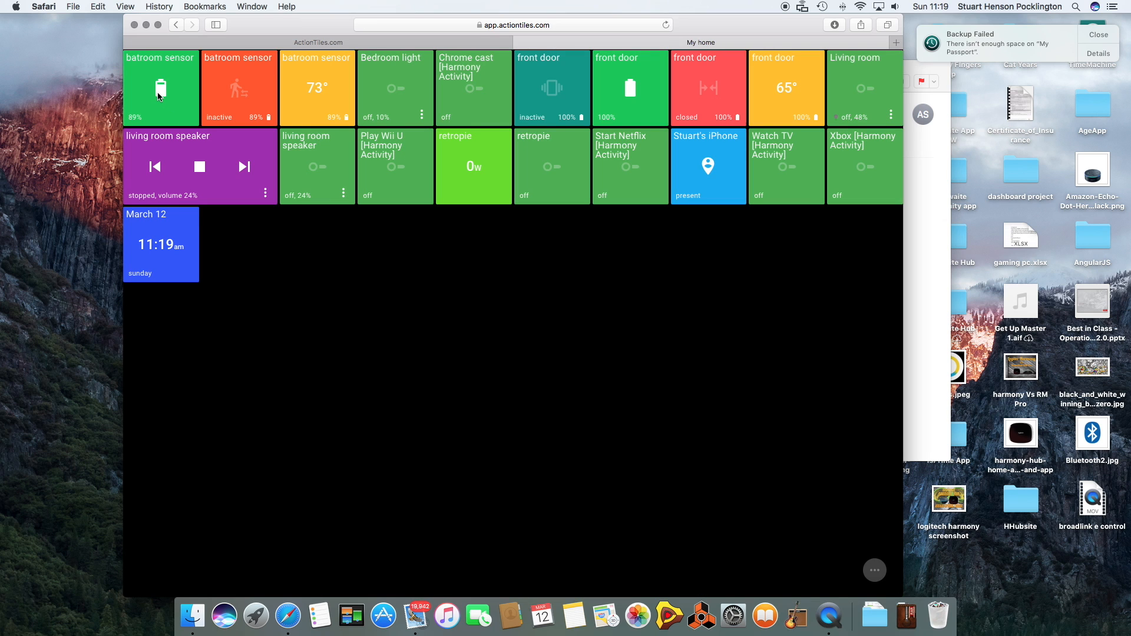
{"action": "mouse_move", "coordinate": [232, 127]}
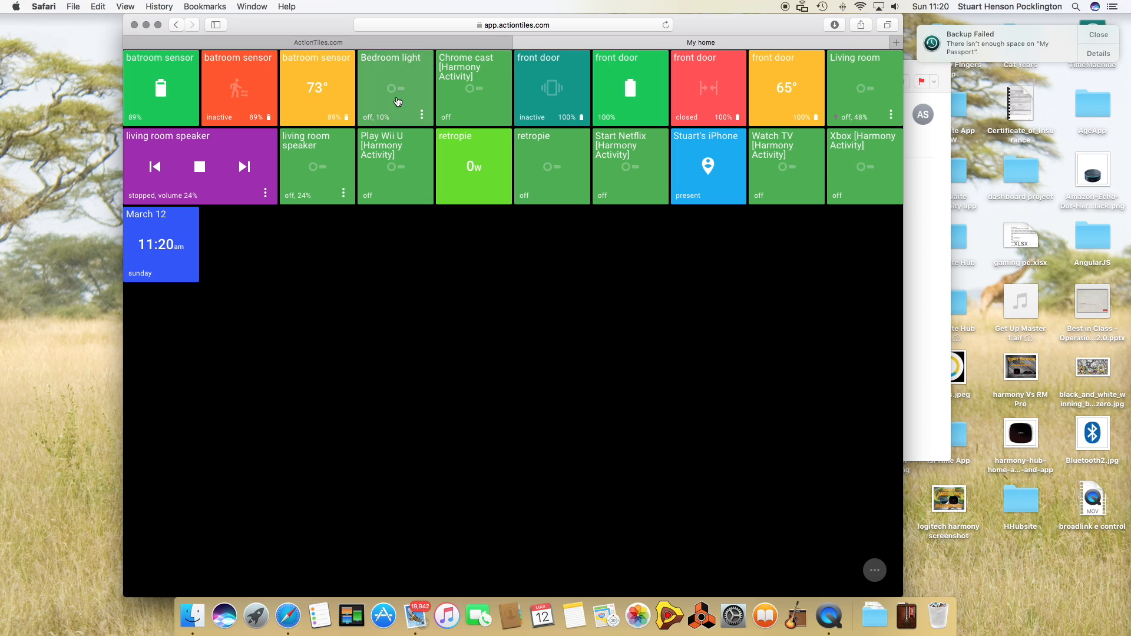
{"action": "left_click", "coordinate": [395, 89]}
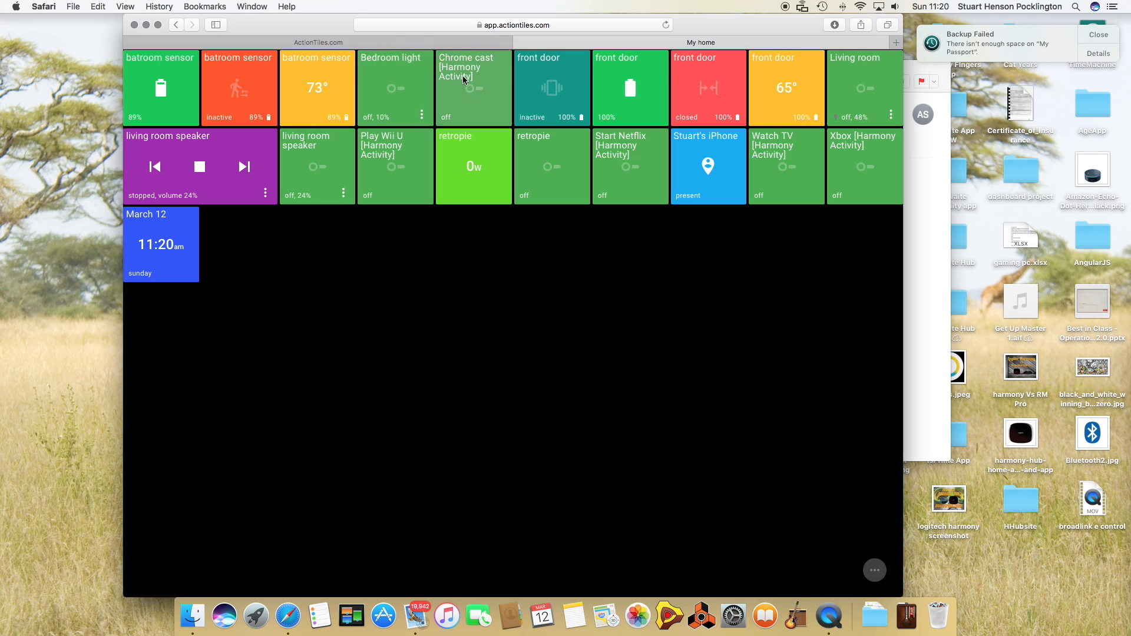
{"action": "left_click", "coordinate": [393, 88]}
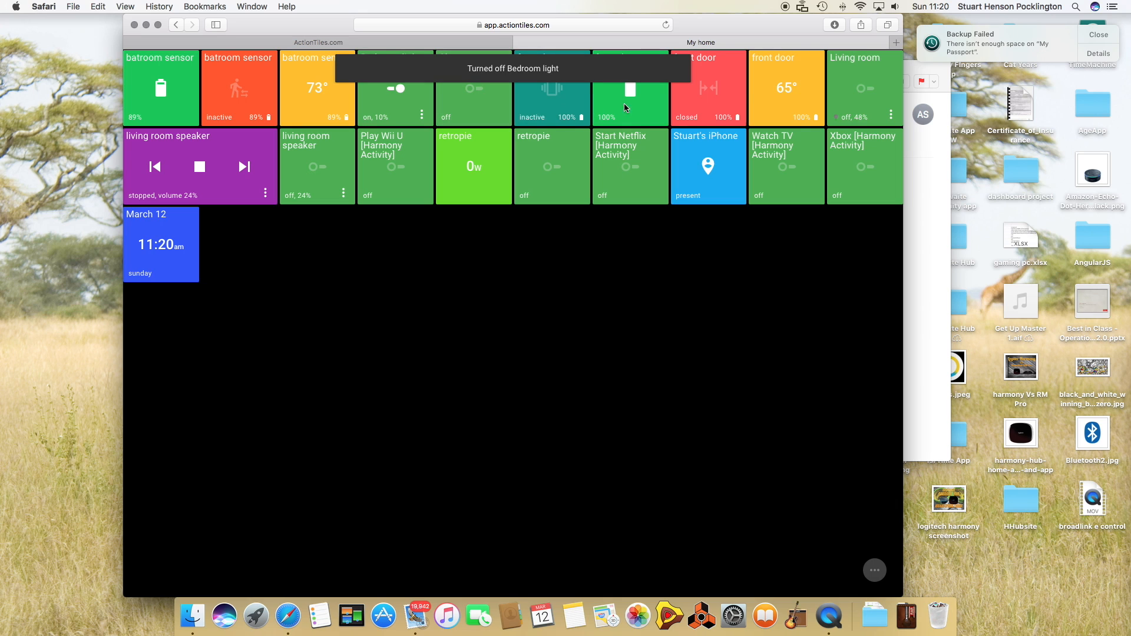
{"action": "left_click", "coordinate": [629, 87]}
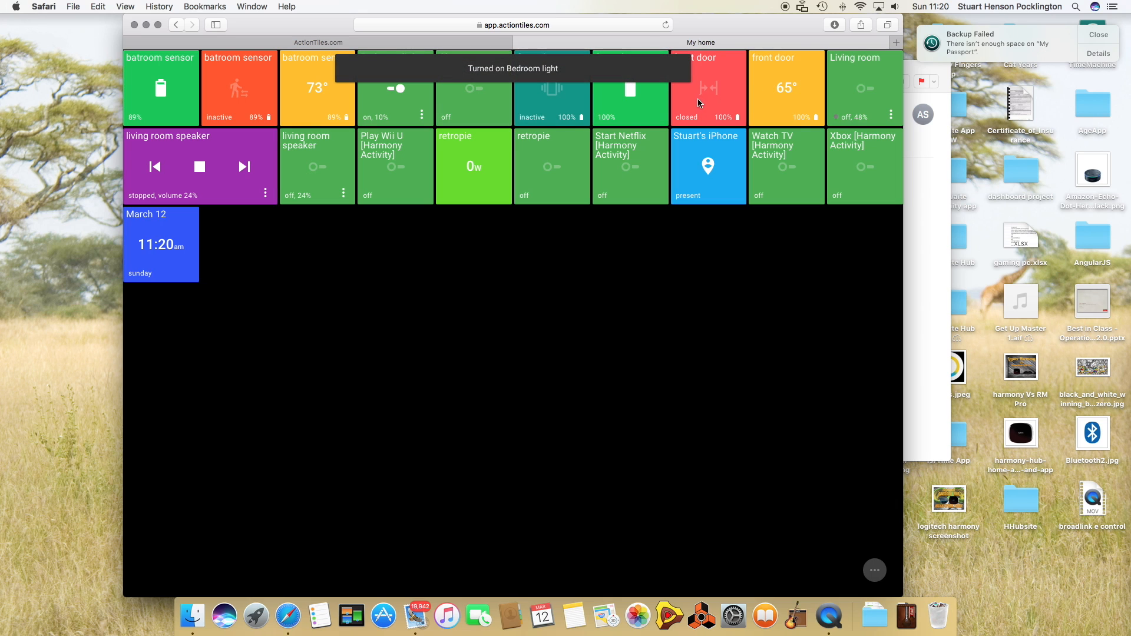
{"action": "mouse_move", "coordinate": [727, 109]}
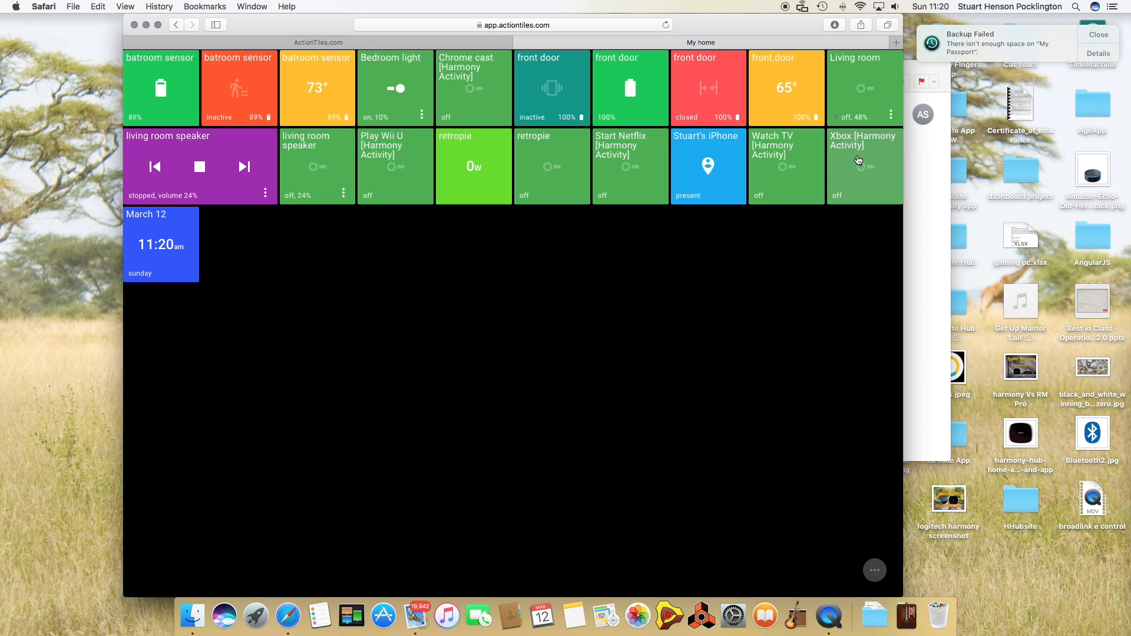
{"action": "mouse_move", "coordinate": [714, 163]}
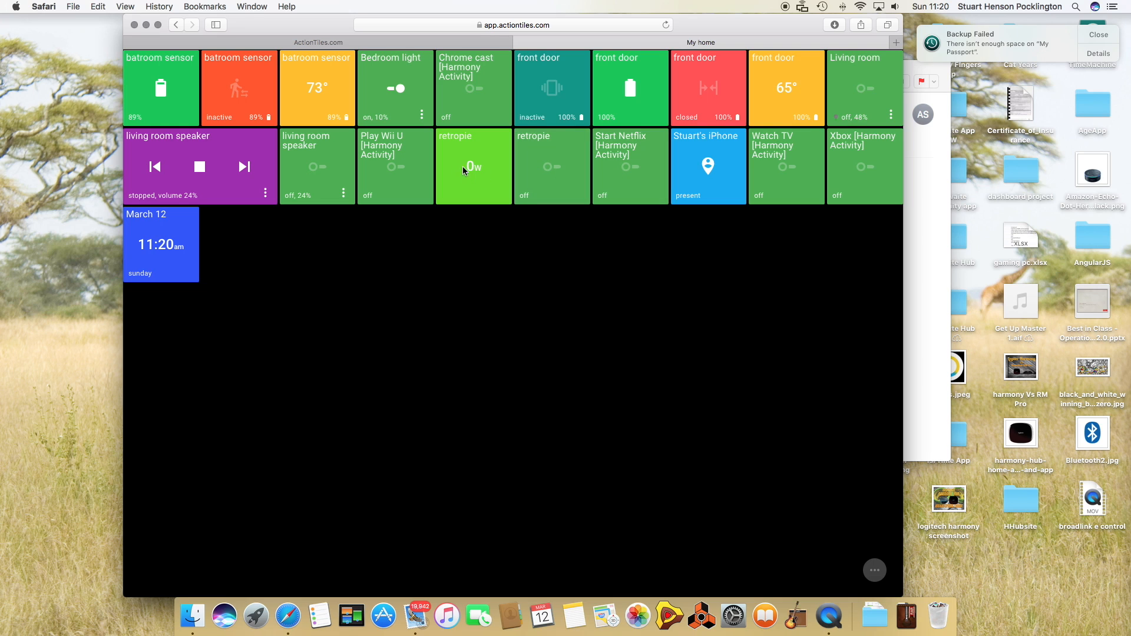
{"action": "mouse_move", "coordinate": [473, 170]}
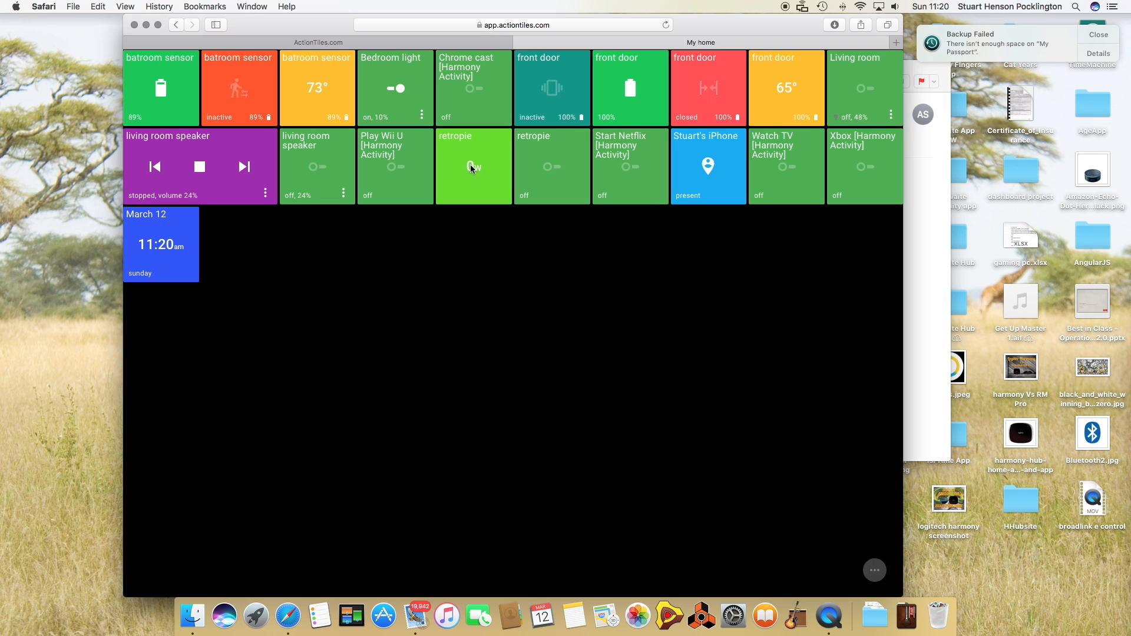
{"action": "mouse_move", "coordinate": [546, 172]}
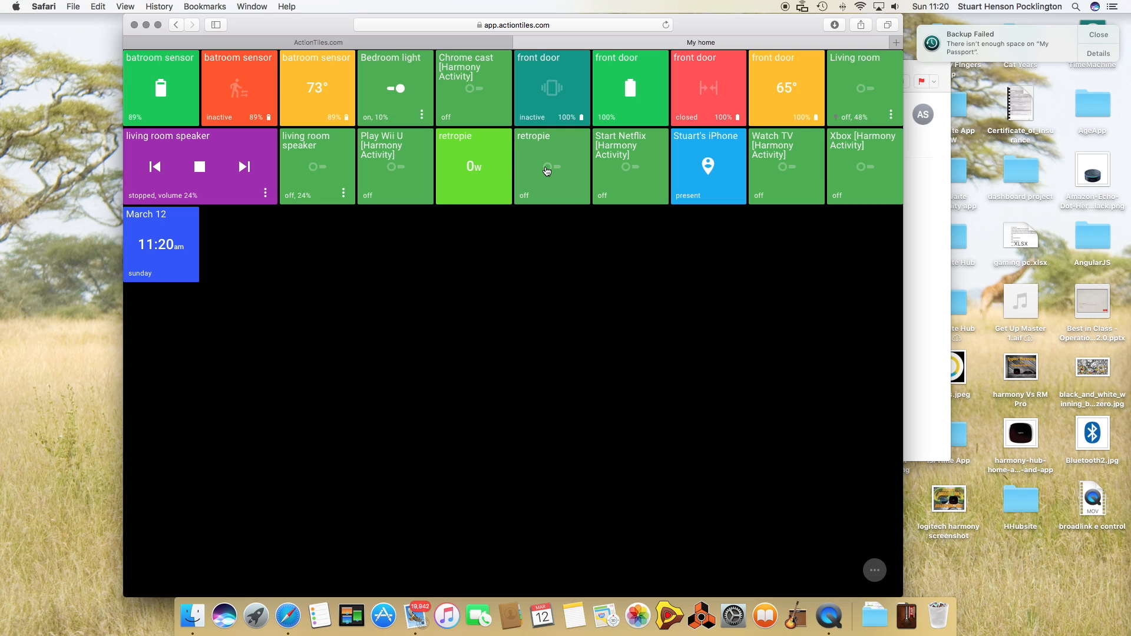
Step: Toggle the retropie outlet on and off, then bring up the living room speaker's controls
{"action": "left_click", "coordinate": [552, 166]}
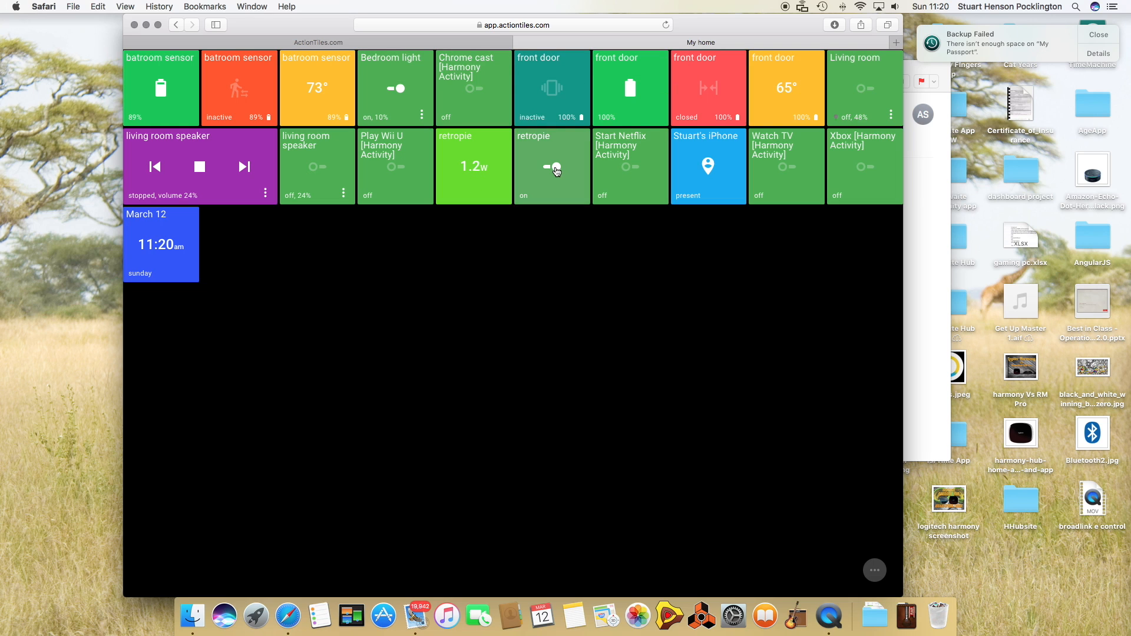
{"action": "left_click", "coordinate": [552, 166]}
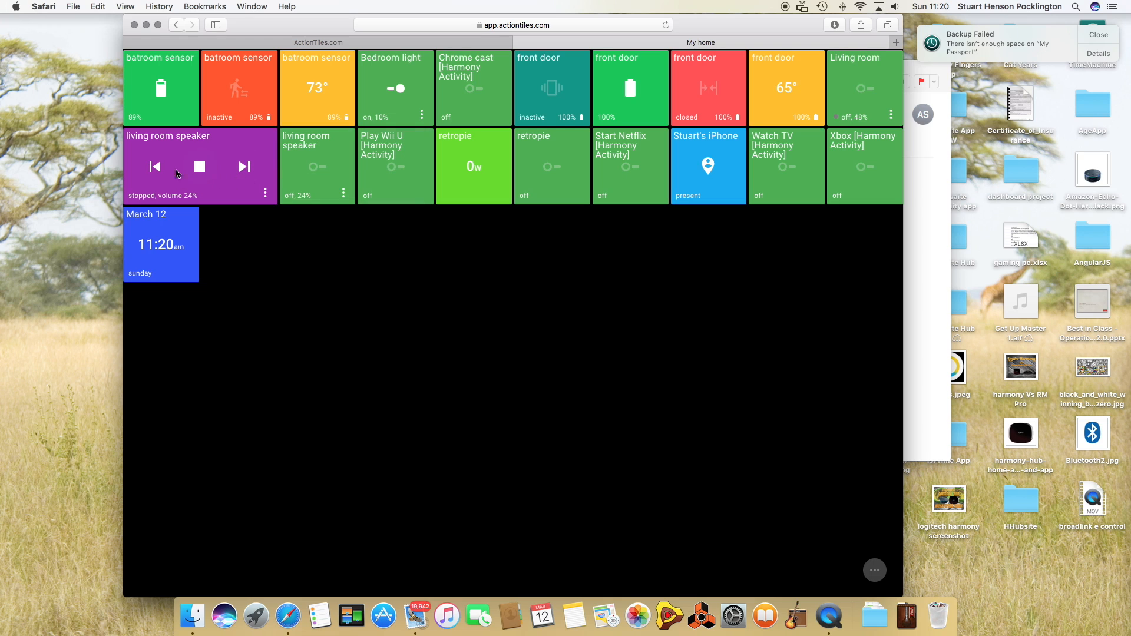
{"action": "mouse_move", "coordinate": [166, 202]}
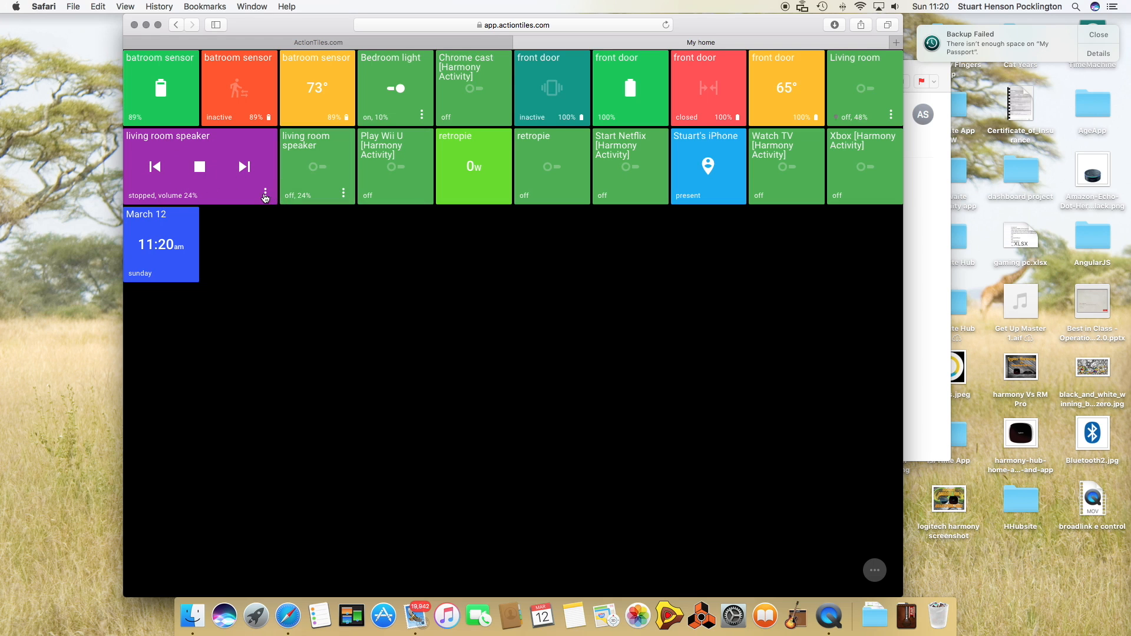
{"action": "left_click", "coordinate": [266, 199]}
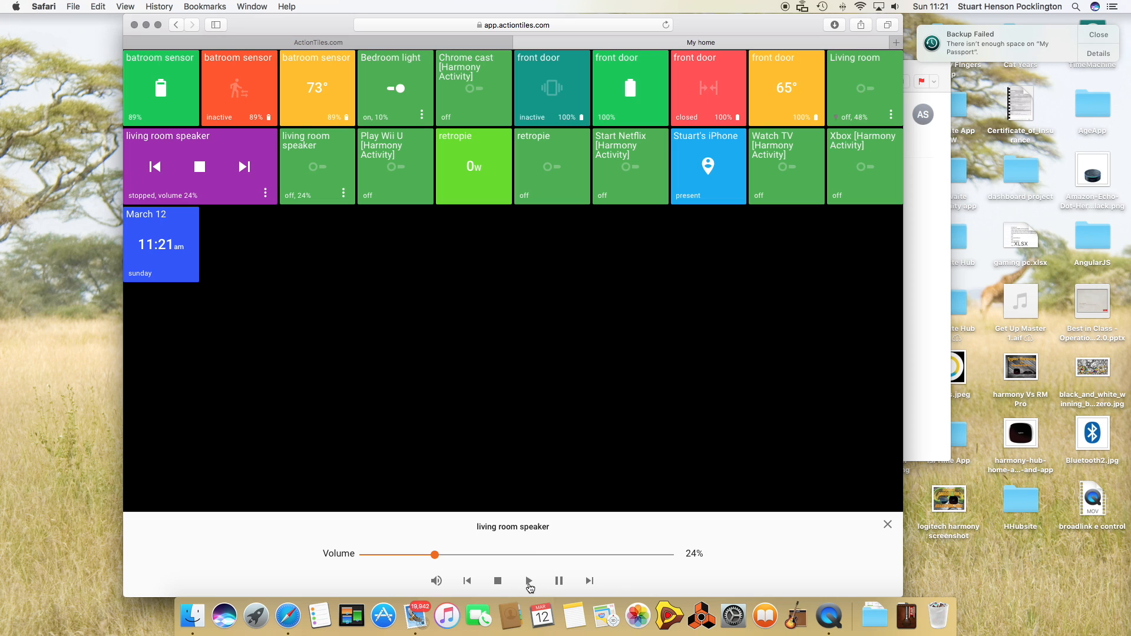
Step: Close the living room speaker's control panel, returning to the My home tiles
{"action": "left_click", "coordinate": [888, 525]}
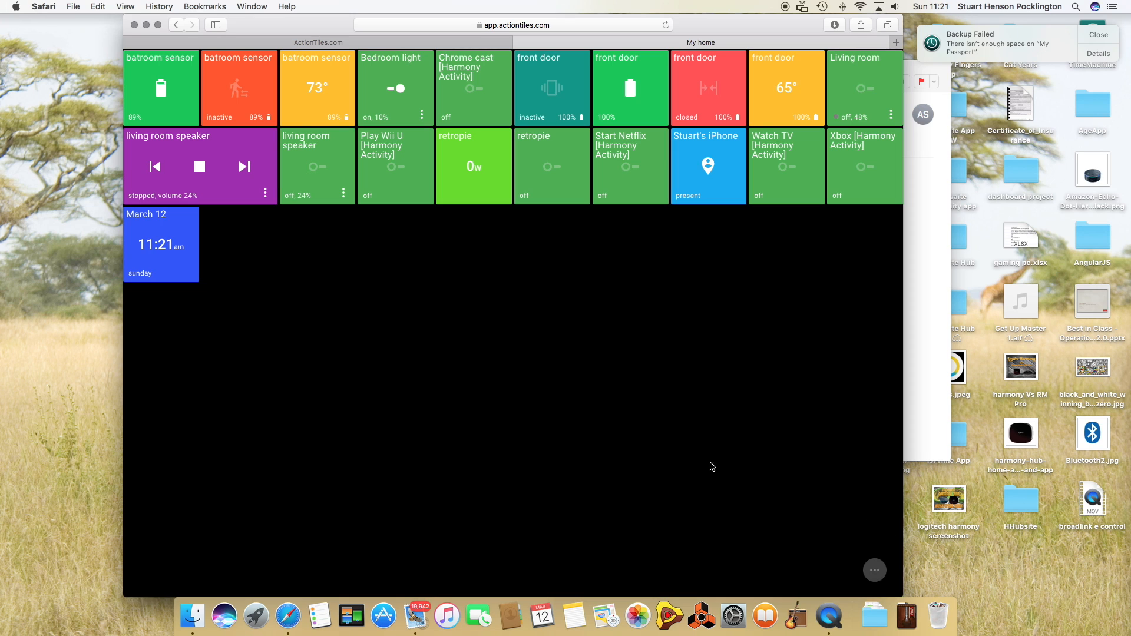
{"action": "mouse_move", "coordinate": [144, 263]}
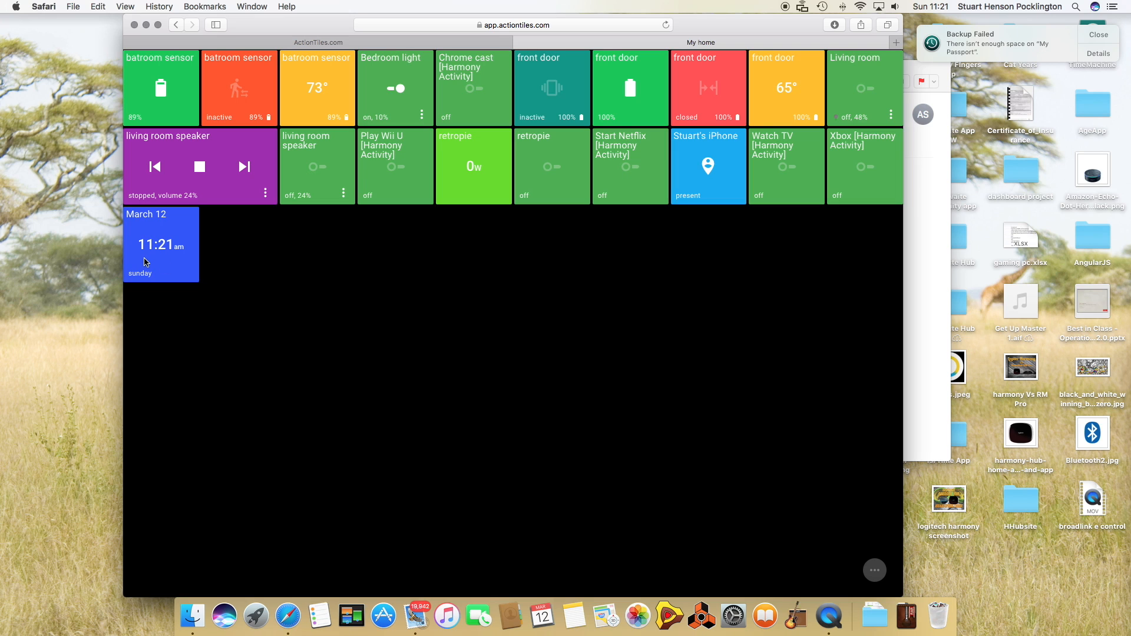
{"action": "mouse_move", "coordinate": [162, 266]}
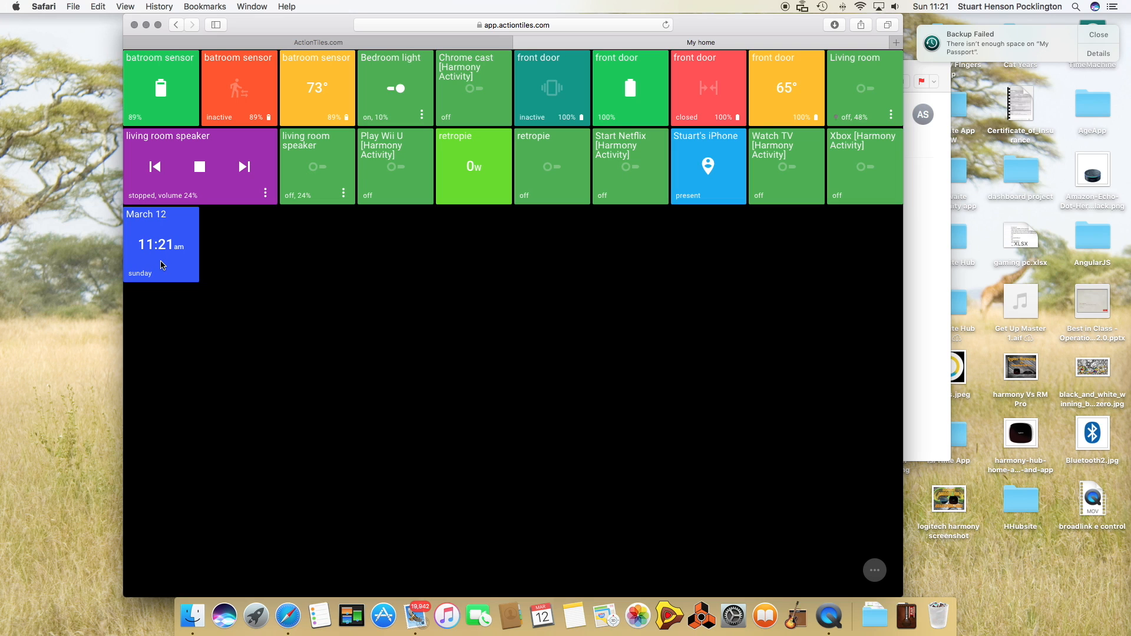
{"action": "mouse_move", "coordinate": [353, 67]}
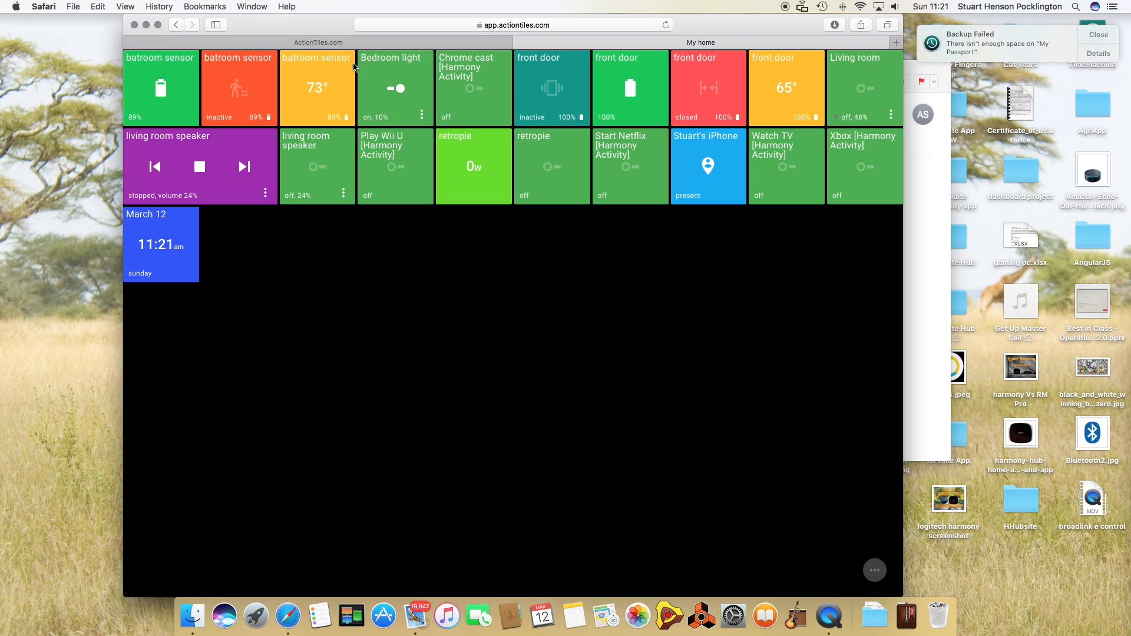
{"action": "mouse_move", "coordinate": [908, 301]}
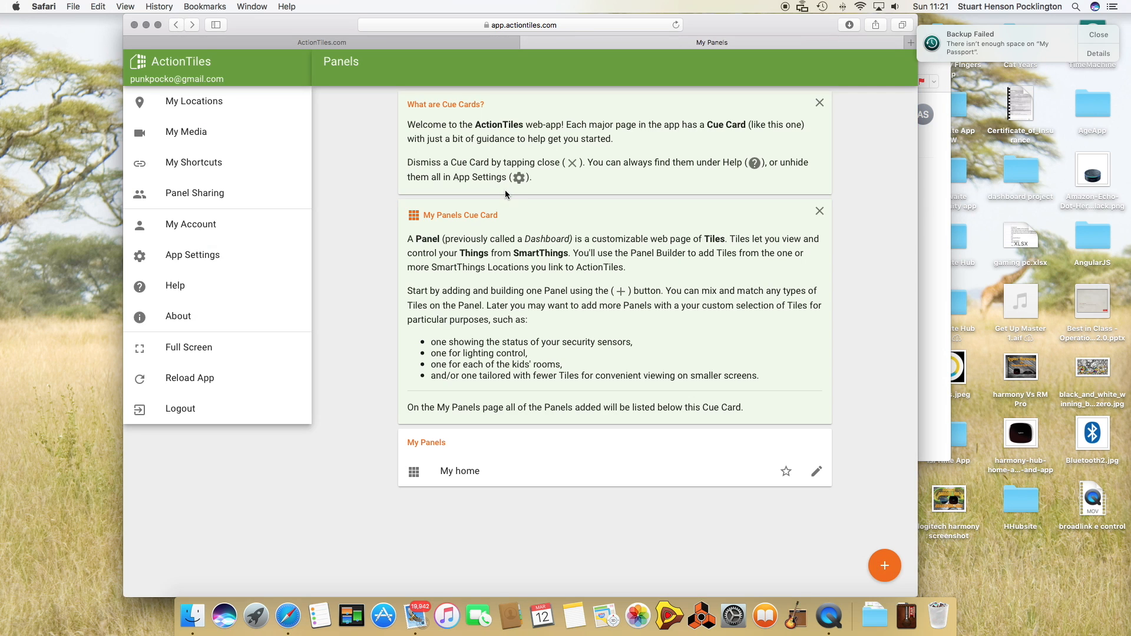
{"action": "mouse_move", "coordinate": [178, 316]}
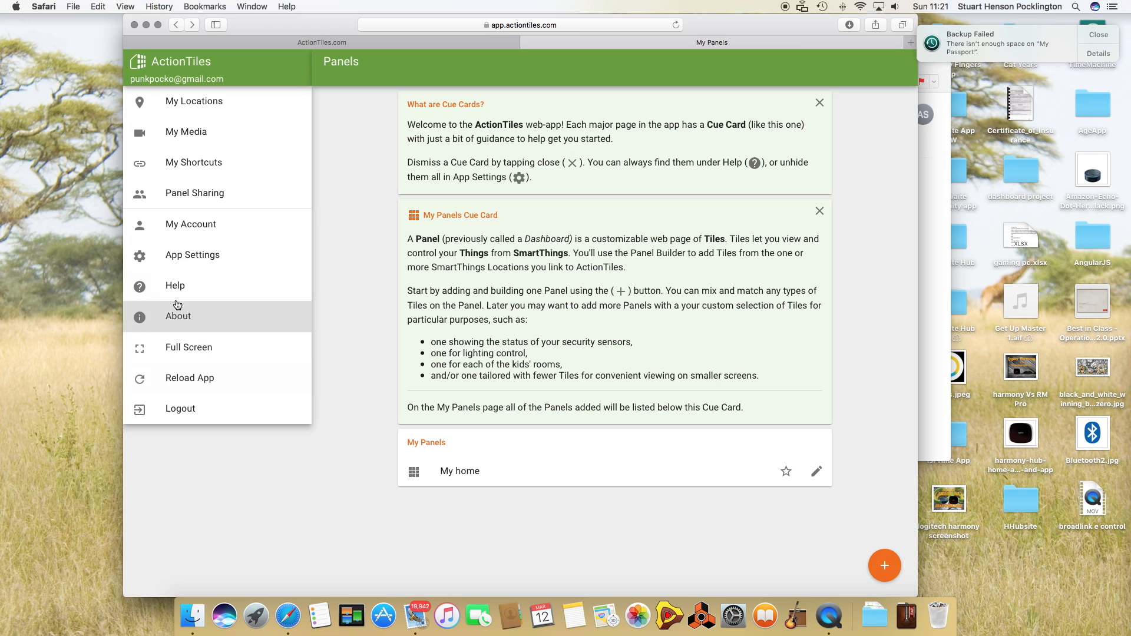
{"action": "mouse_move", "coordinate": [799, 476]}
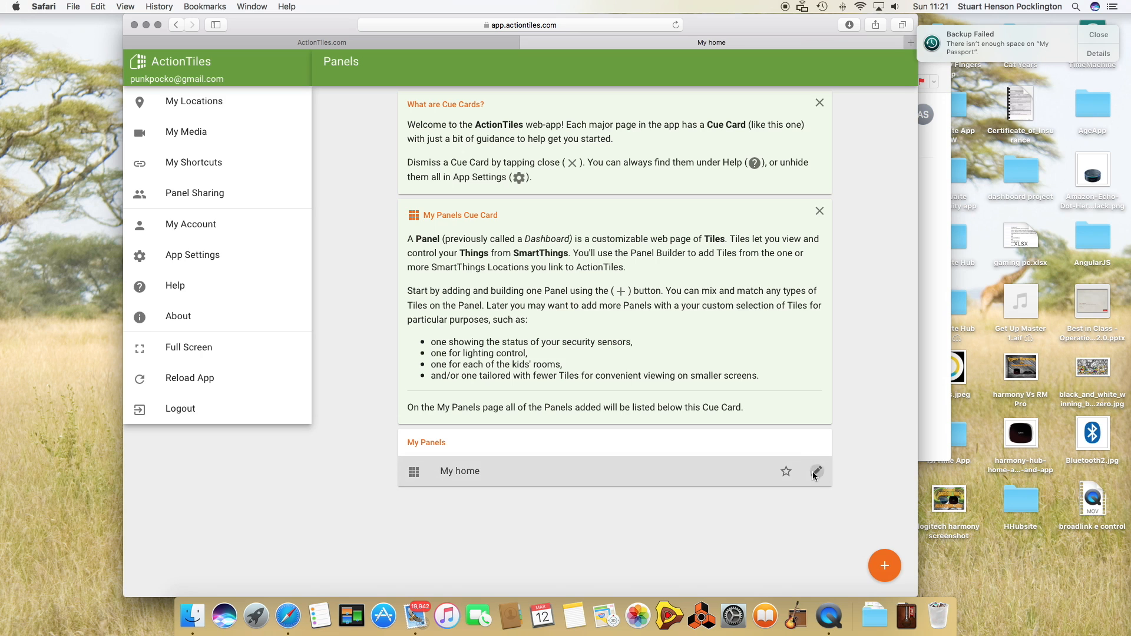
{"action": "left_click", "coordinate": [816, 471]}
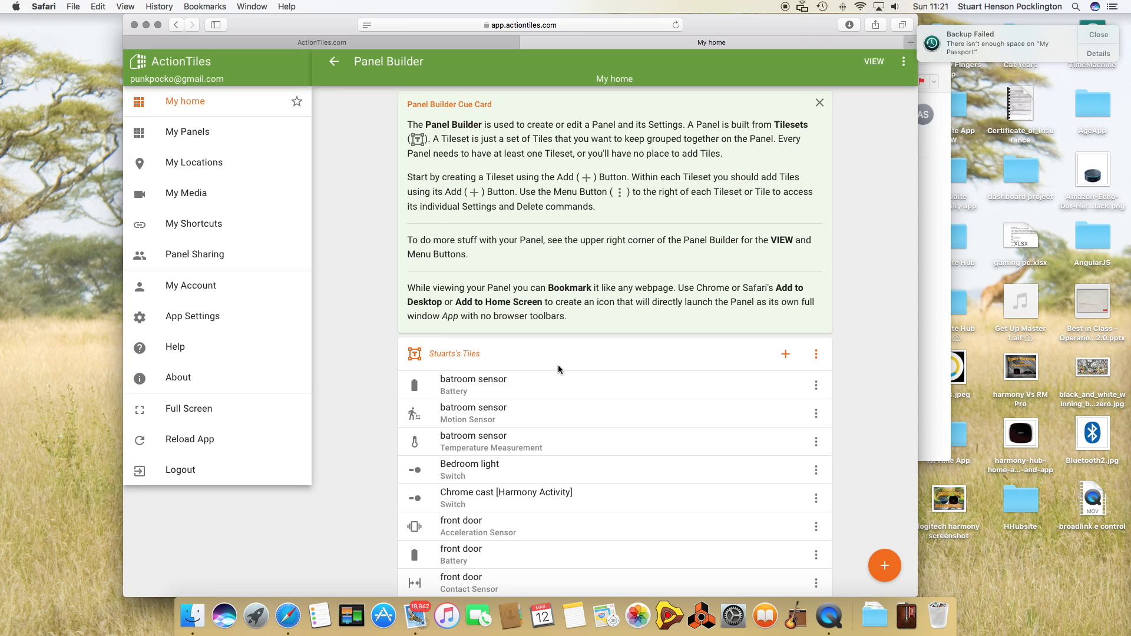
{"action": "scroll", "scroll_direction": "down", "scroll_amount": 3}
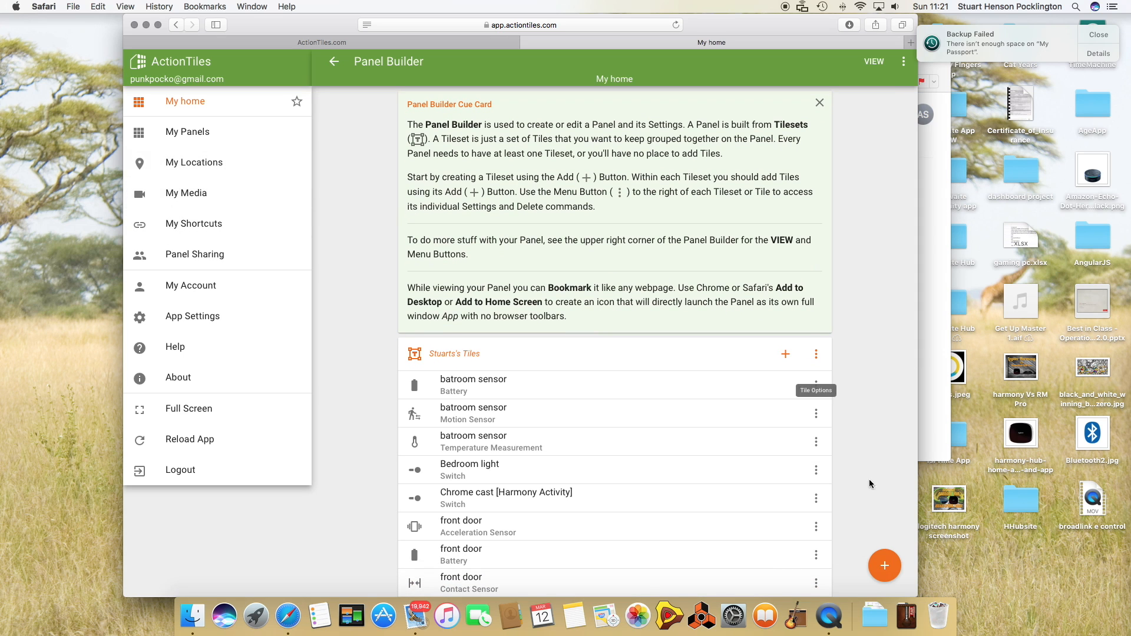
{"action": "mouse_move", "coordinate": [360, 282]}
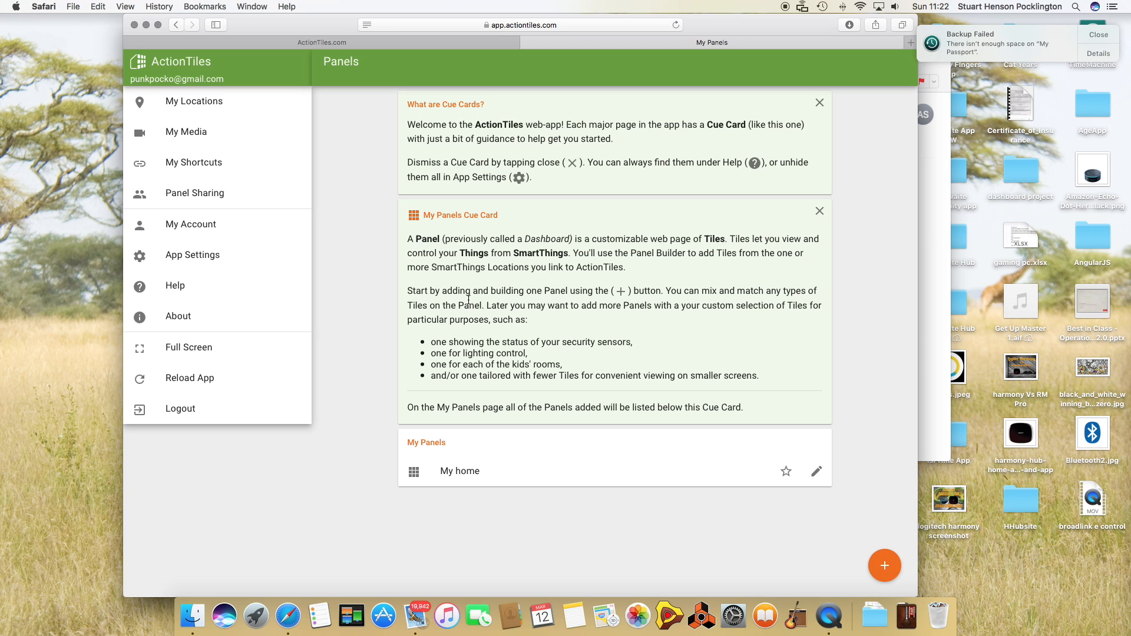
{"action": "mouse_move", "coordinate": [885, 566]}
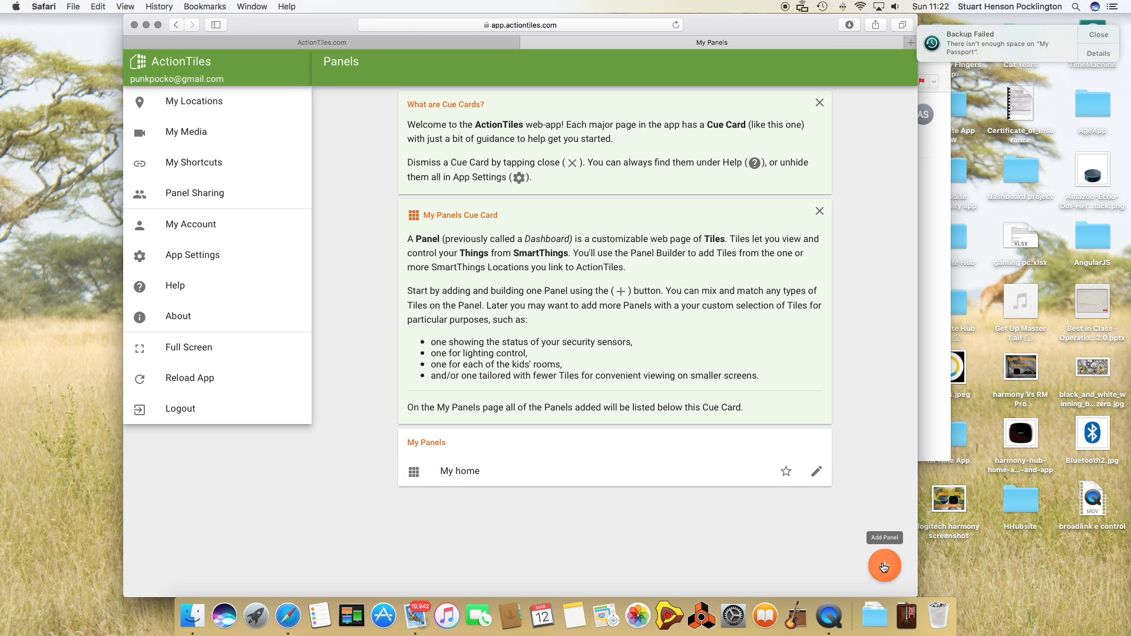
Step: Create a new panel named 'Test'
{"action": "left_click", "coordinate": [885, 566]}
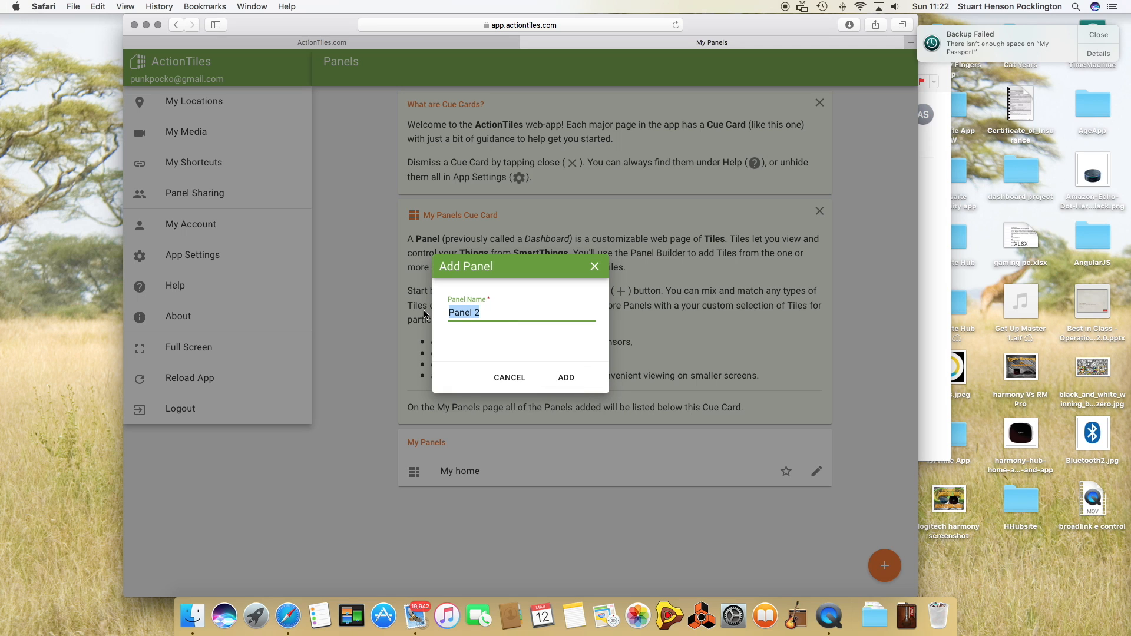
{"action": "type", "text": "Test"}
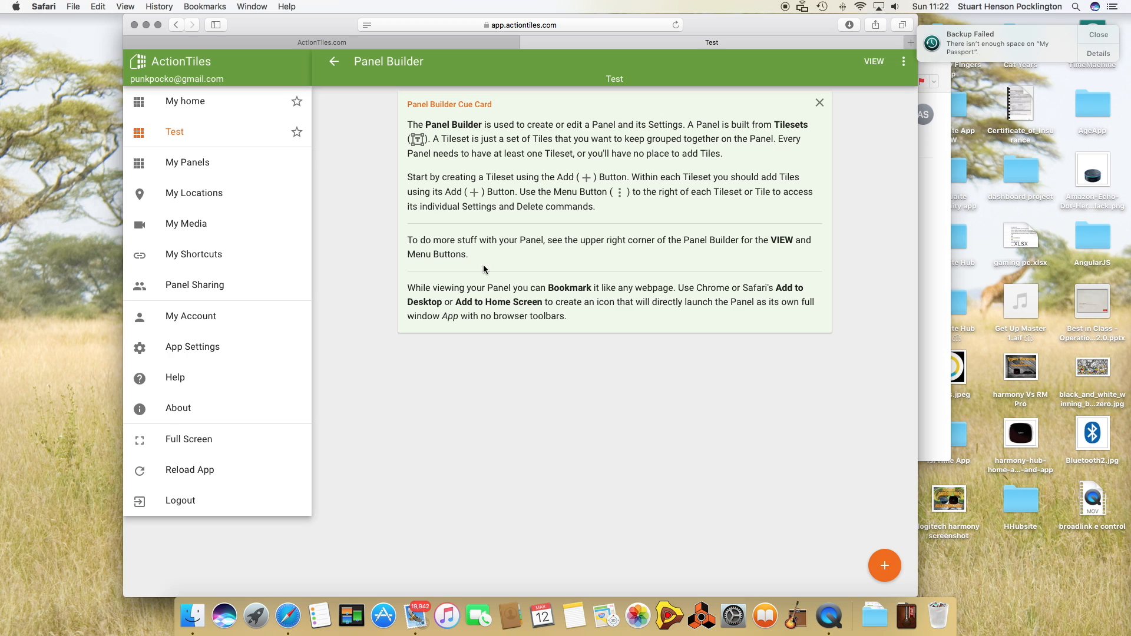
{"action": "mouse_move", "coordinate": [798, 534]}
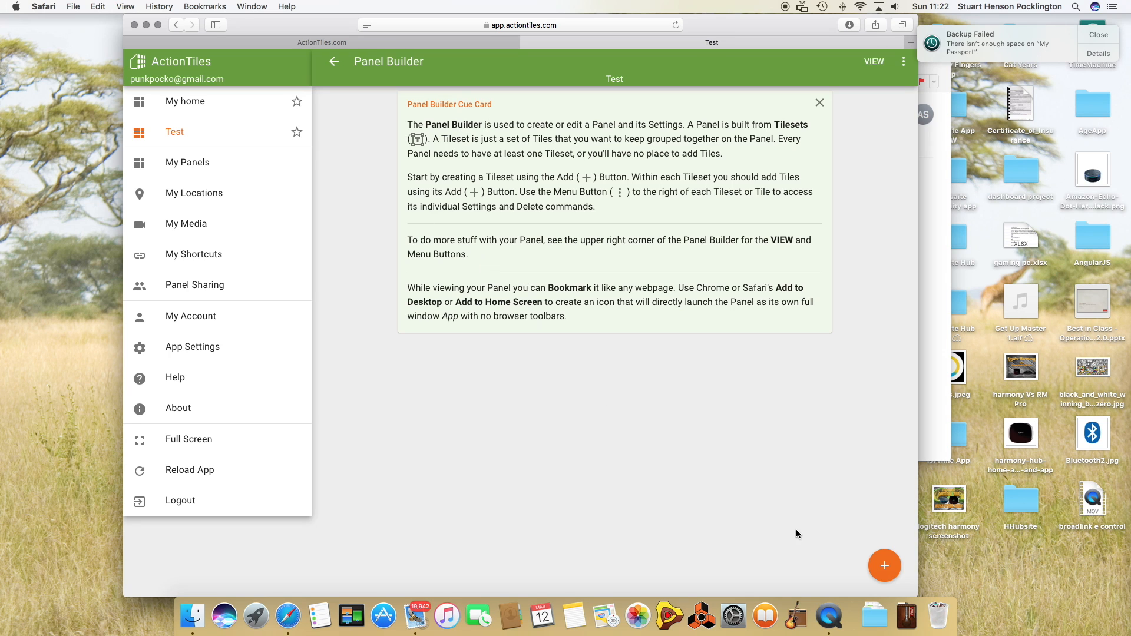
Step: Create a tileset with the default title 'Tileset 1' and bring up its tile types
{"action": "left_click", "coordinate": [885, 565]}
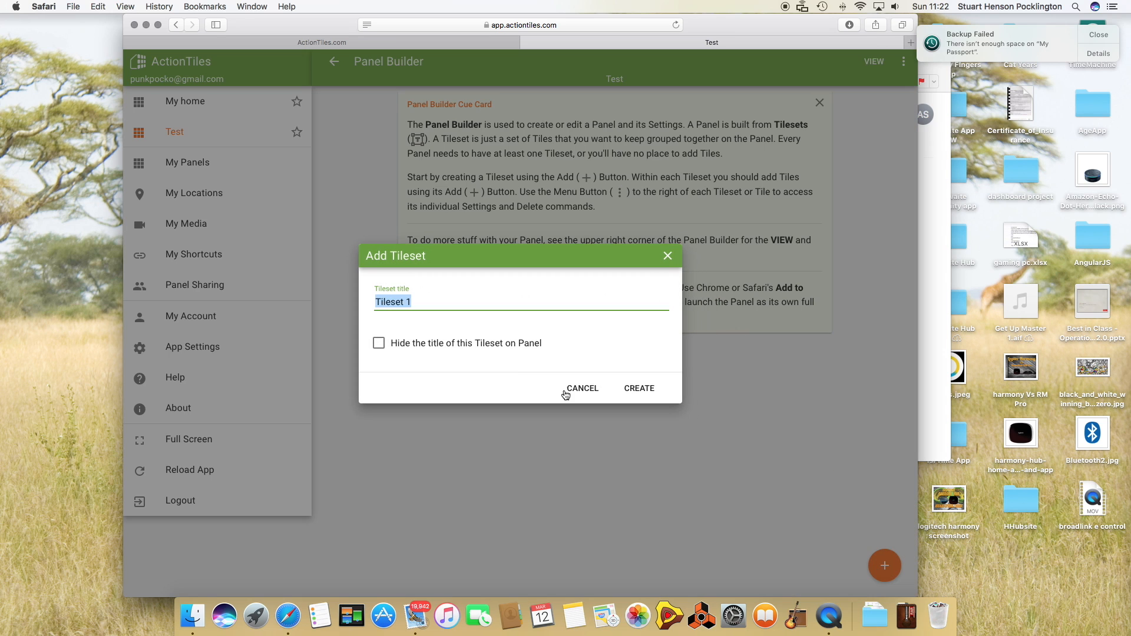
{"action": "mouse_move", "coordinate": [390, 347]}
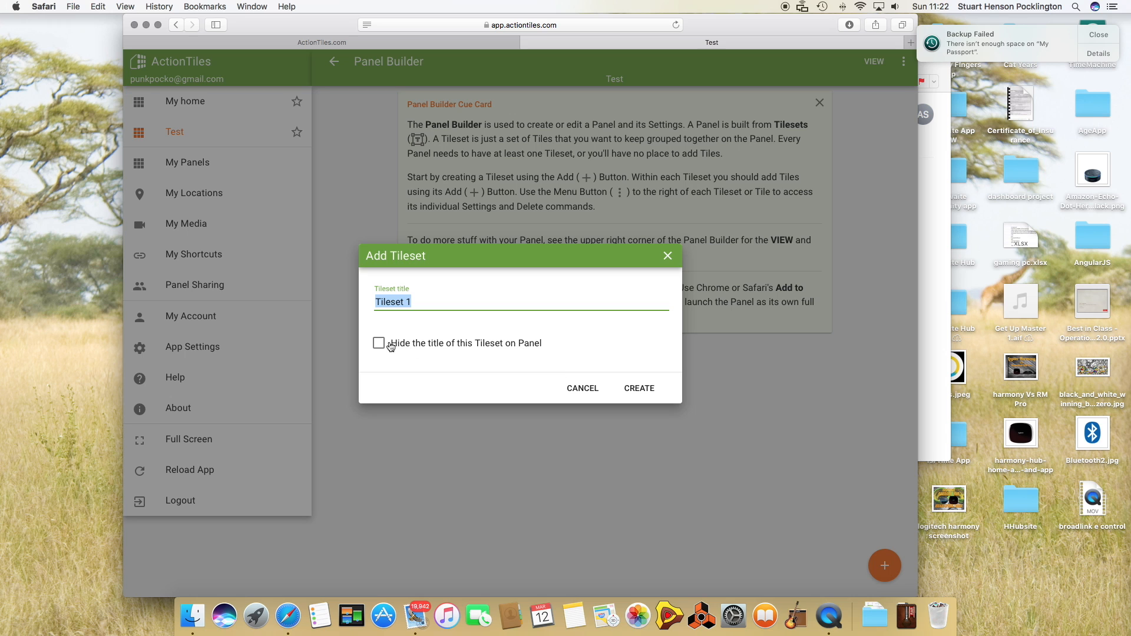
{"action": "left_click", "coordinate": [378, 343]}
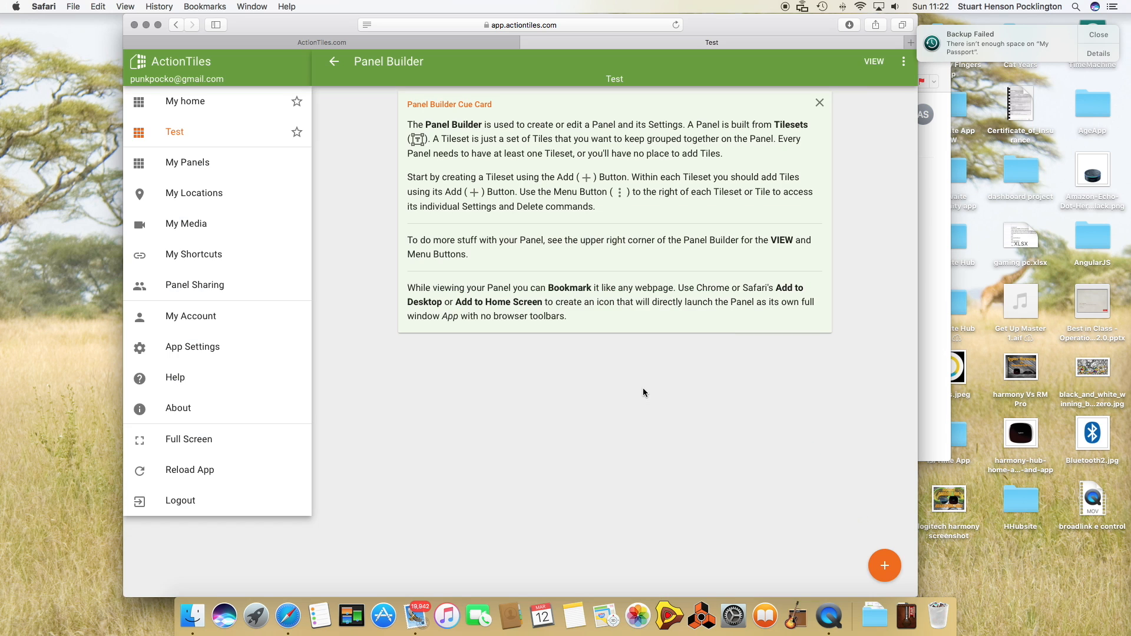
{"action": "left_click", "coordinate": [886, 565]}
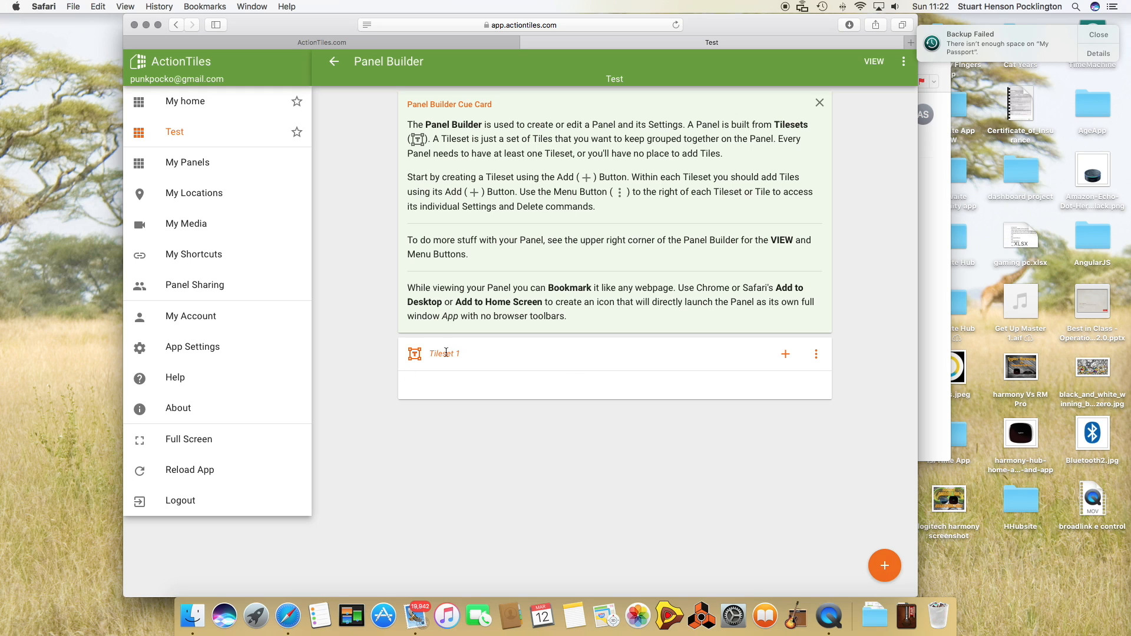
{"action": "left_click", "coordinate": [786, 354]}
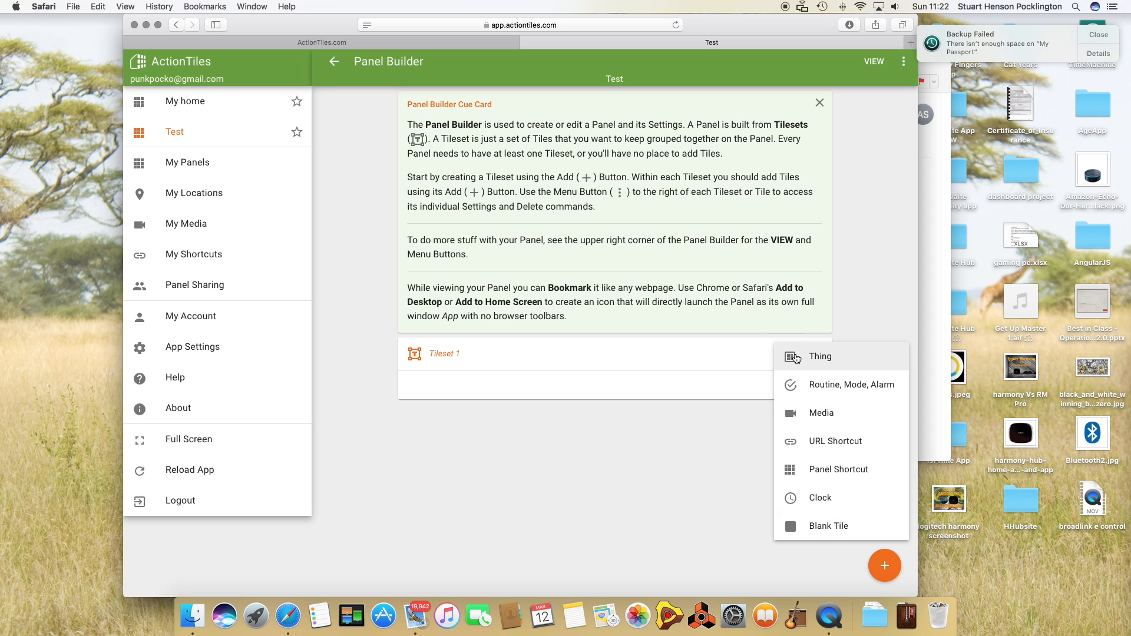
Step: Choose Thing tiles and show the Home location's device list
{"action": "left_click", "coordinate": [820, 356]}
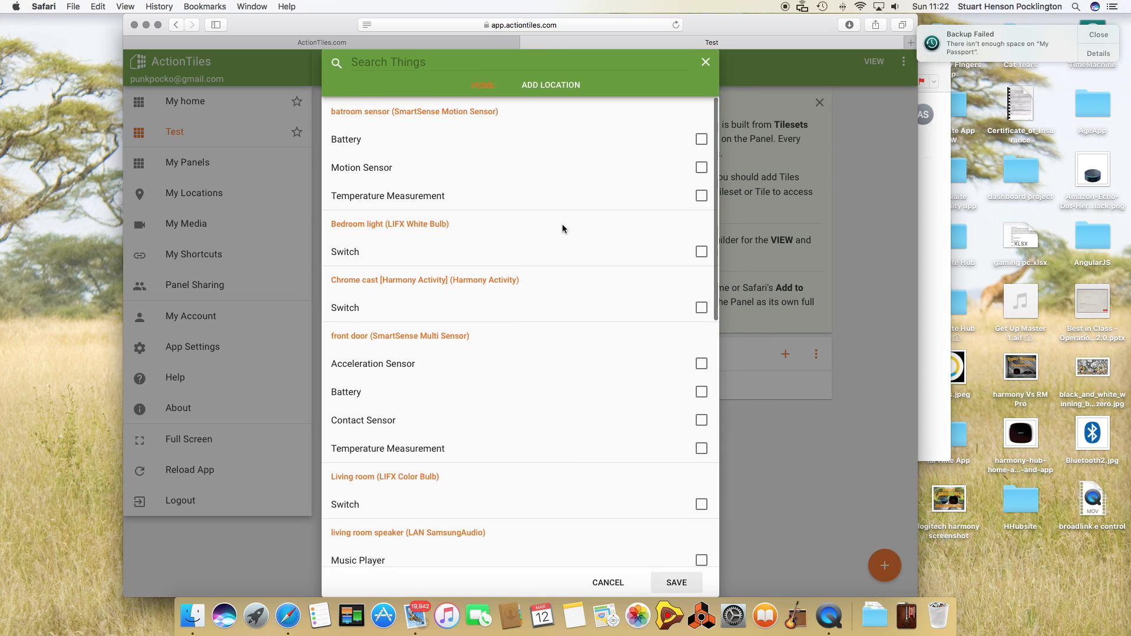
{"action": "left_click", "coordinate": [550, 85]}
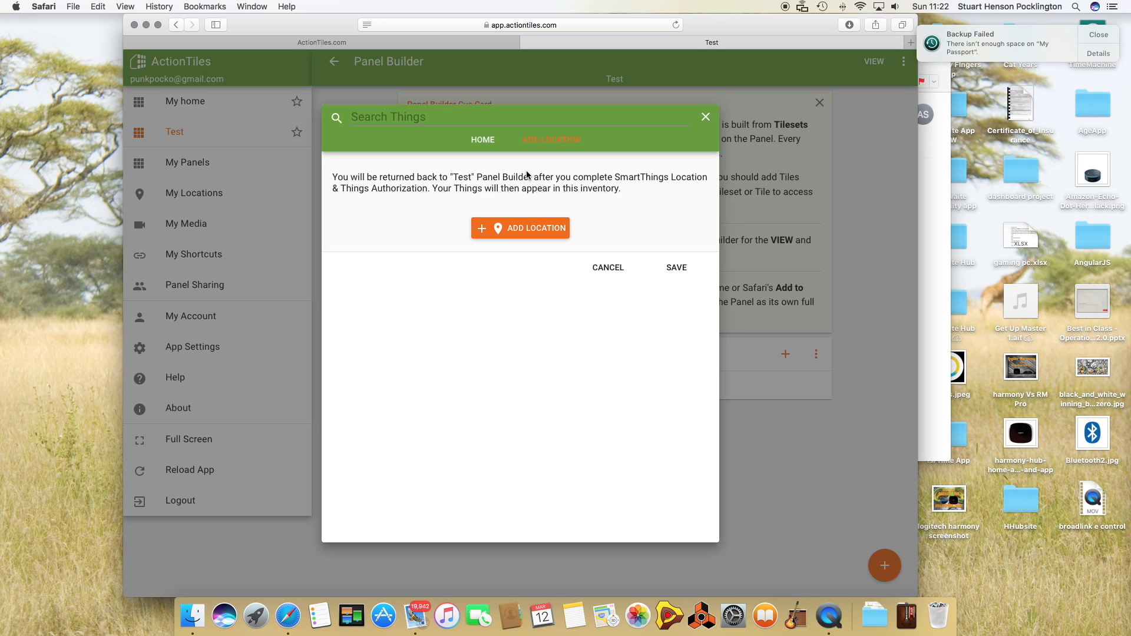
{"action": "mouse_move", "coordinate": [484, 142]}
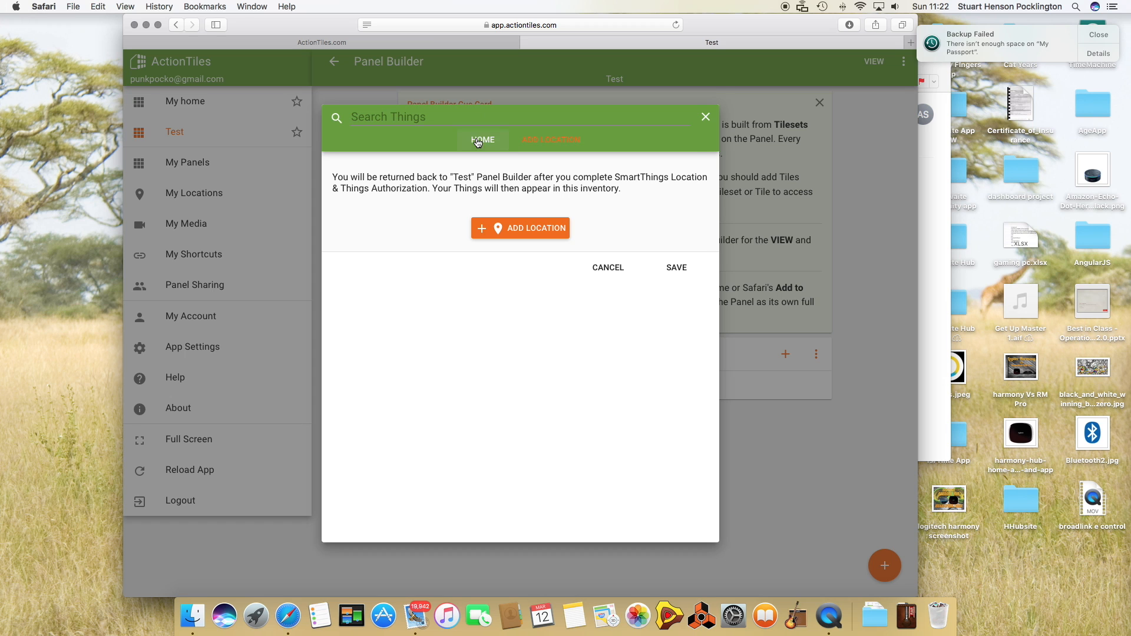
{"action": "left_click", "coordinate": [483, 139]}
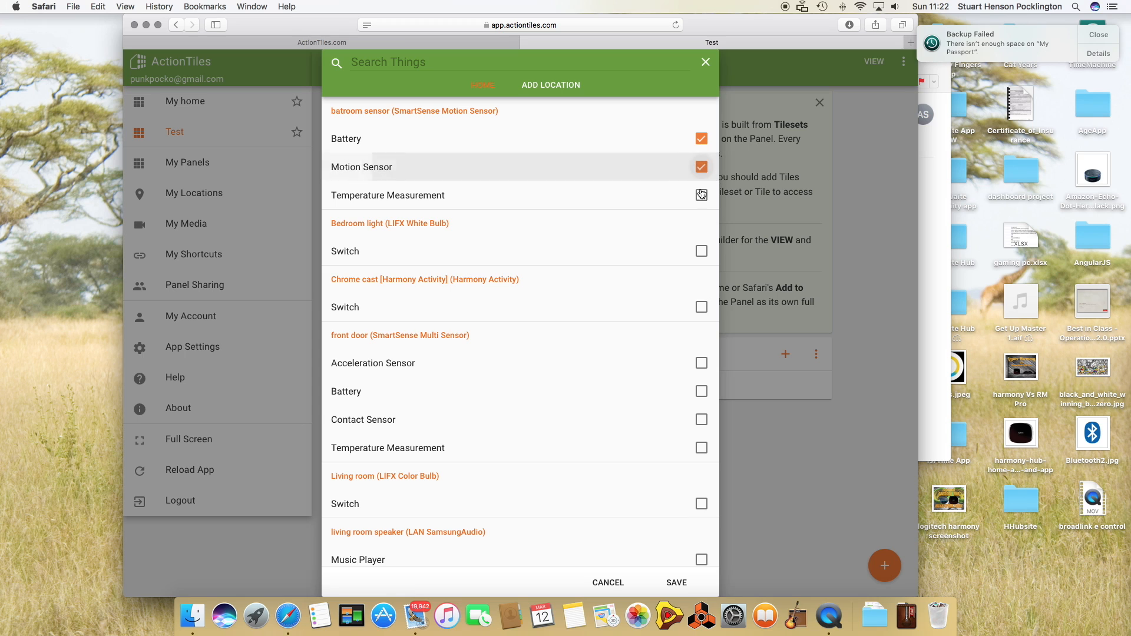
Step: Tick the bathroom sensor temperature, Bedroom light switch and front door sensor, then go to Add Location
{"action": "left_click", "coordinate": [700, 194]}
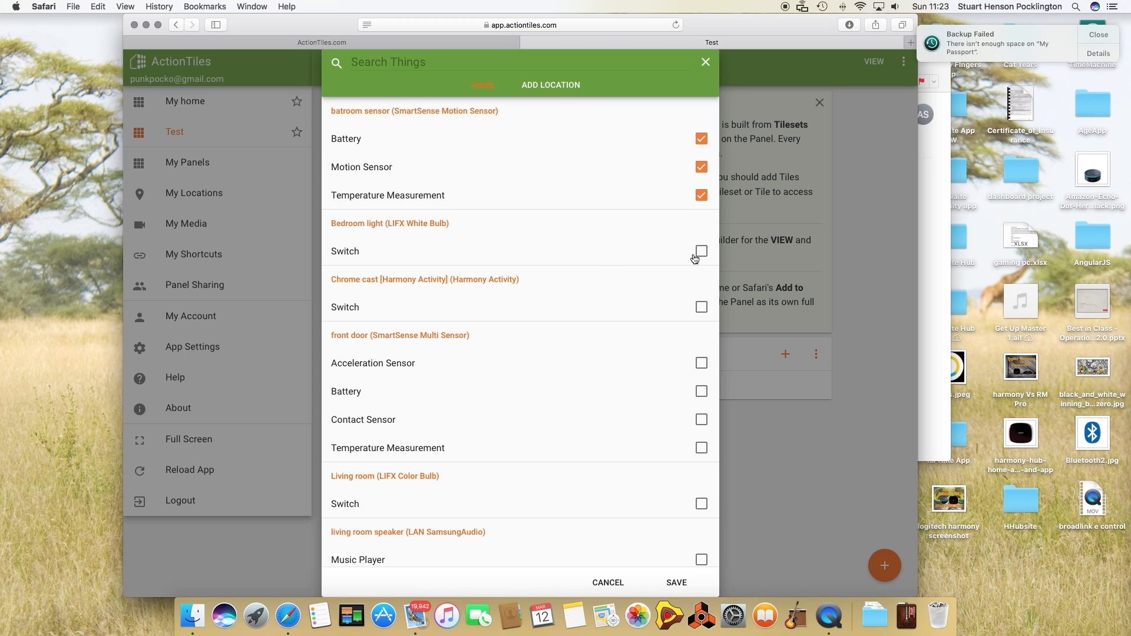
{"action": "left_click", "coordinate": [701, 252]}
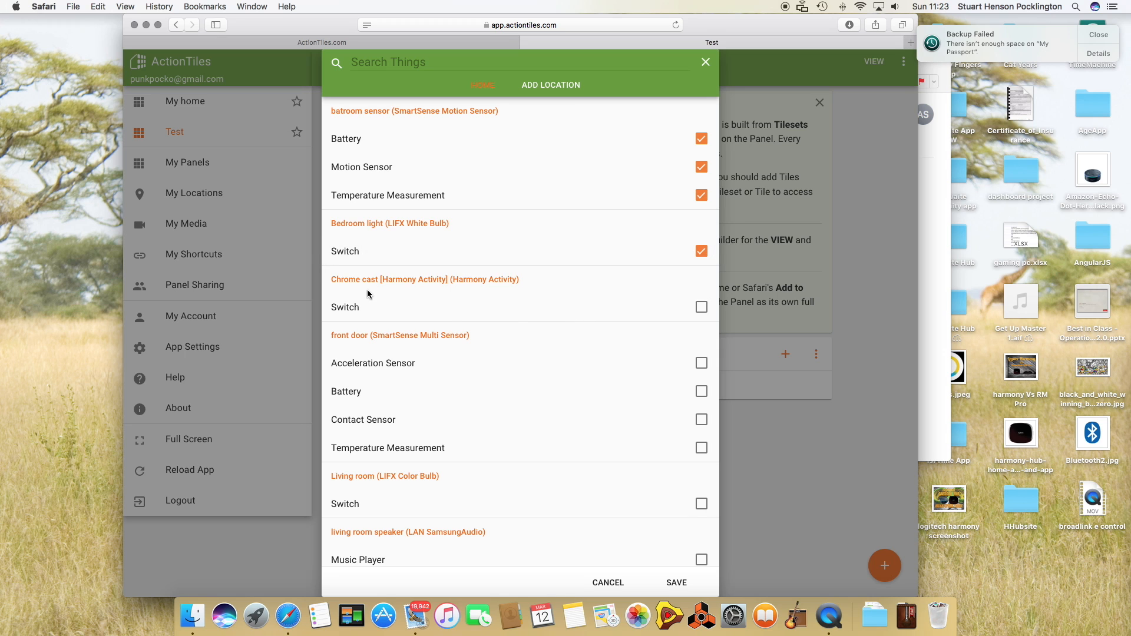
{"action": "scroll", "scroll_direction": "down", "scroll_amount": 3}
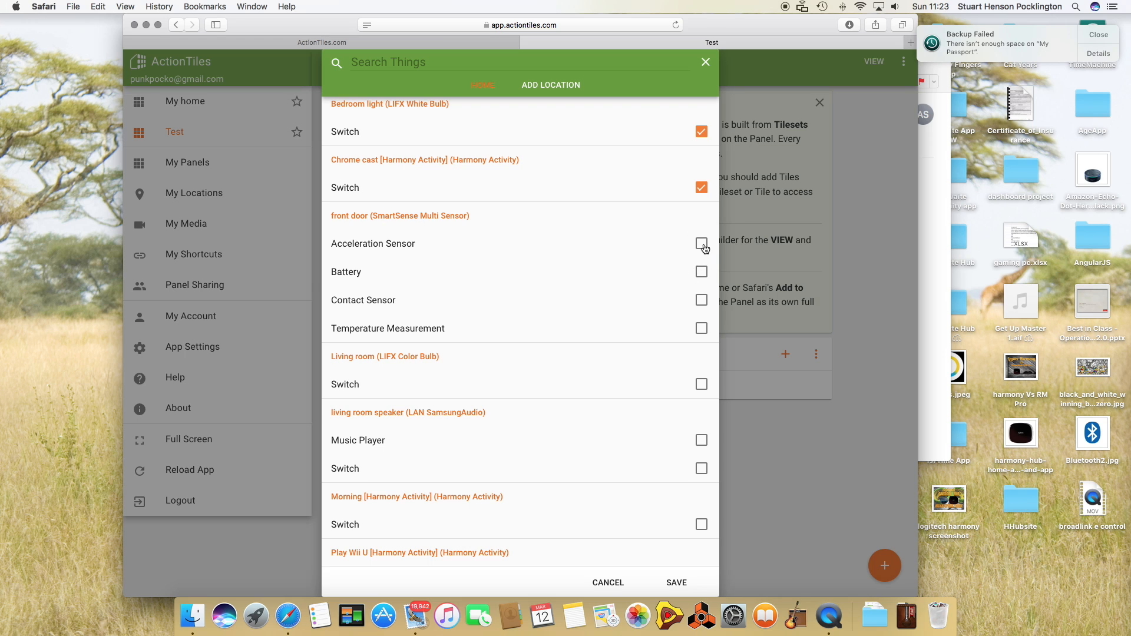
{"action": "left_click", "coordinate": [701, 243]}
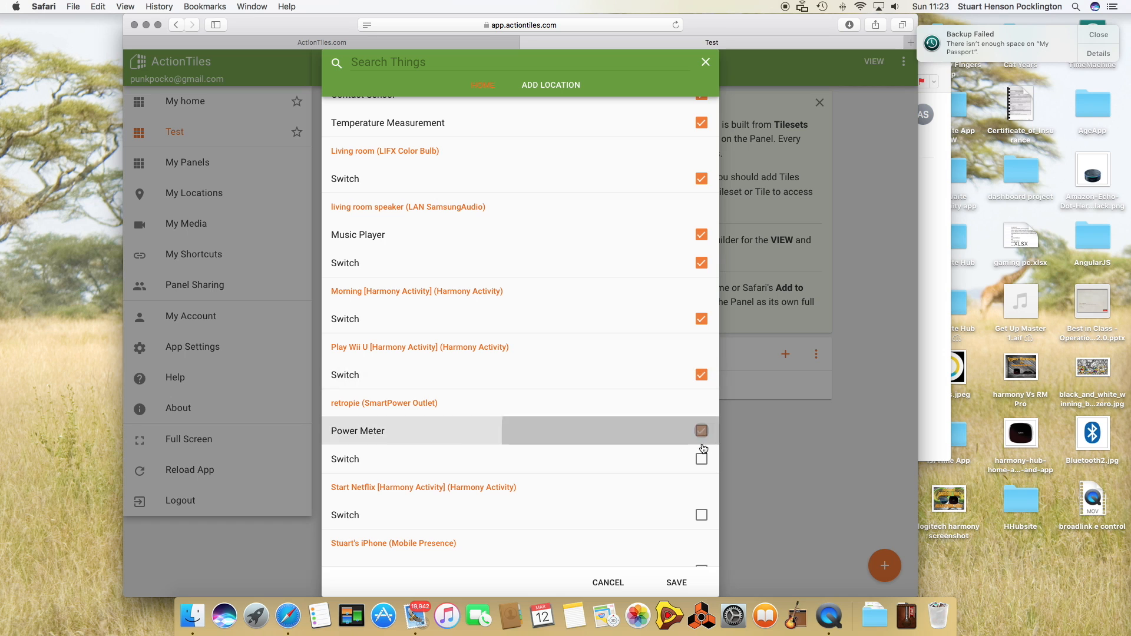
{"action": "scroll", "scroll_direction": "down", "scroll_amount": 3}
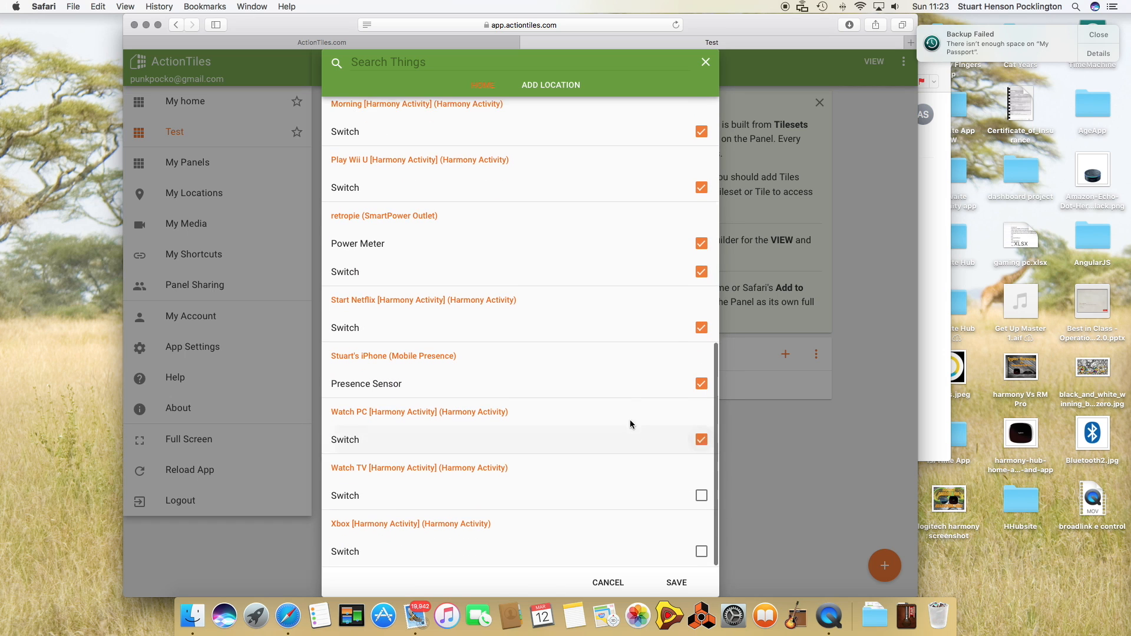
{"action": "left_click", "coordinate": [700, 496]}
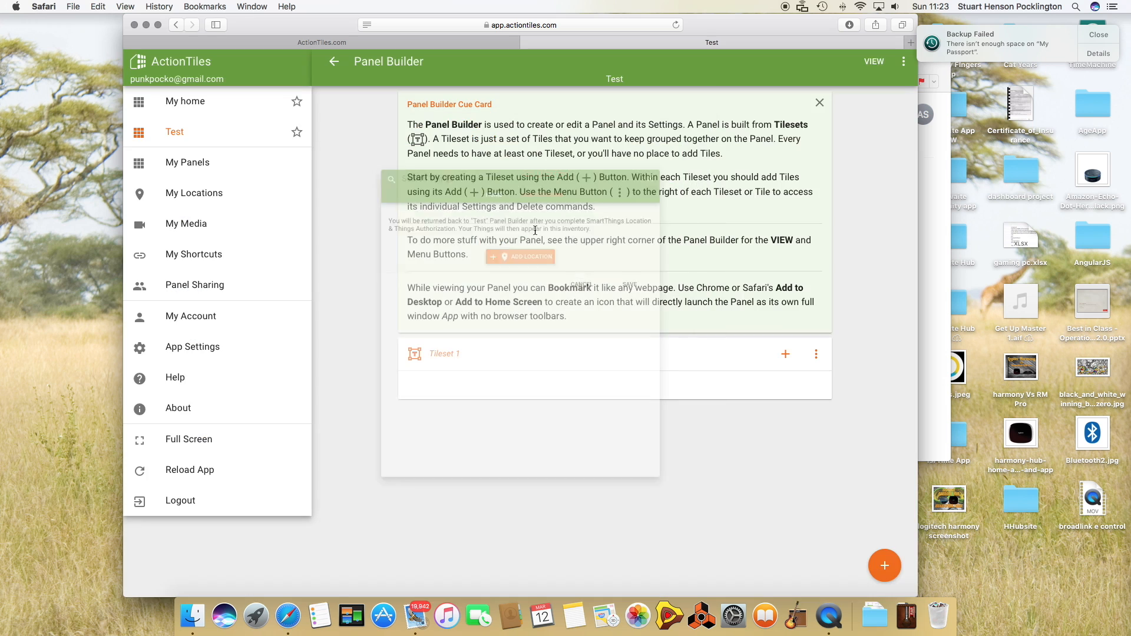
Step: Authorize ActionTiles for the SmartThings location and return to Tileset 1's tile types
{"action": "left_click", "coordinate": [525, 257]}
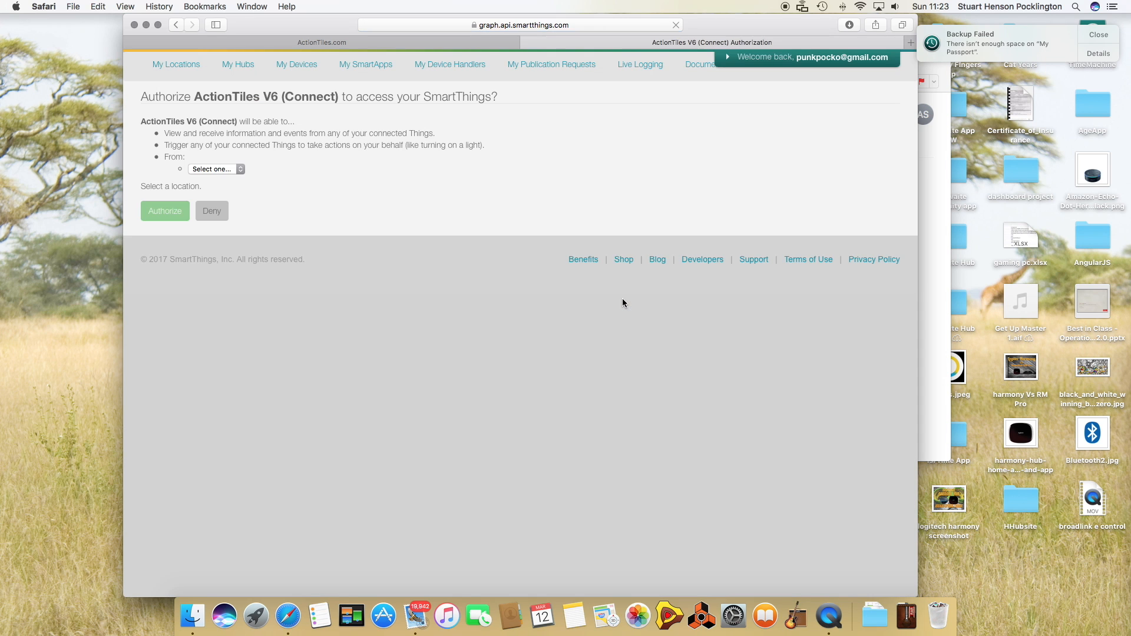
{"action": "left_click", "coordinate": [215, 169]}
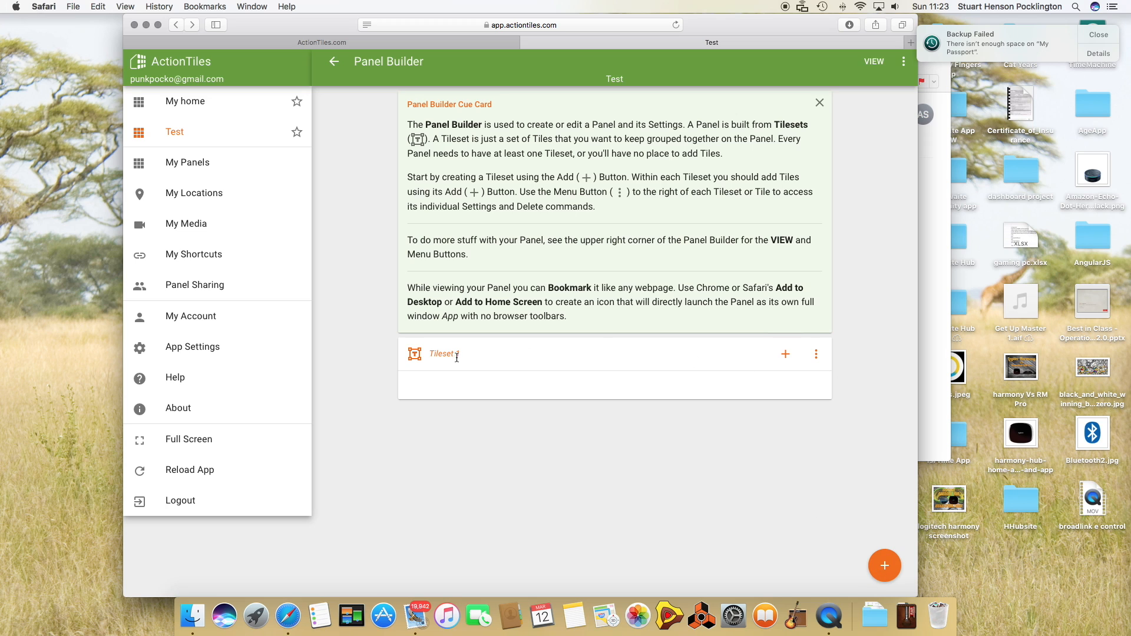
{"action": "left_click", "coordinate": [786, 355]}
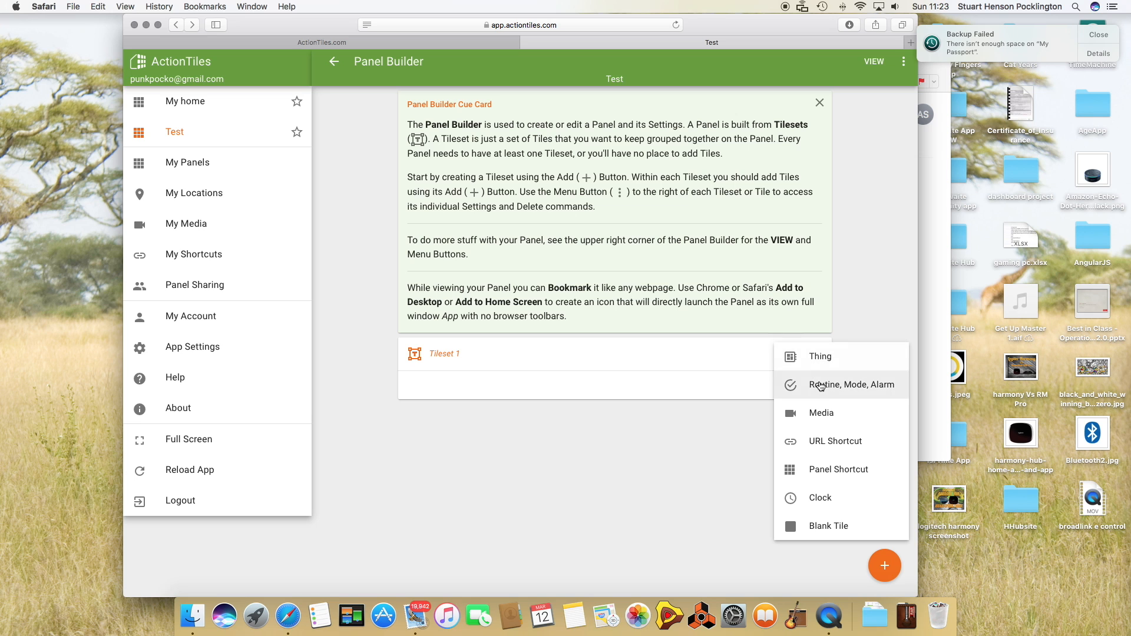
Step: Add the Home location's Mode, Routines and alarm tiles to Tileset 1 and save
{"action": "left_click", "coordinate": [854, 384]}
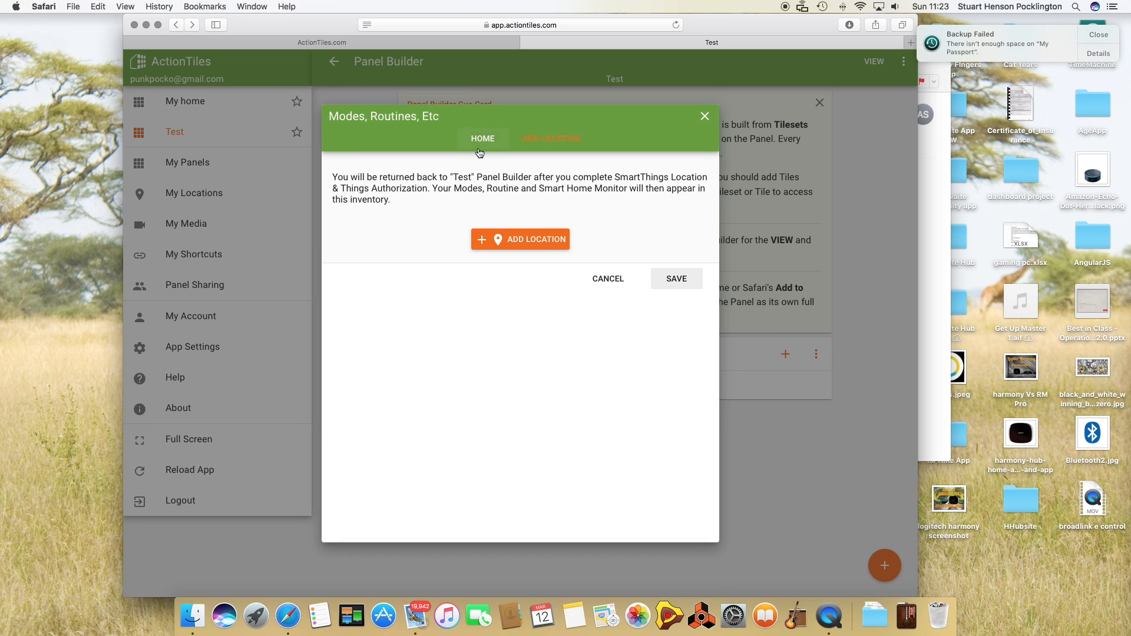
{"action": "left_click", "coordinate": [483, 139]}
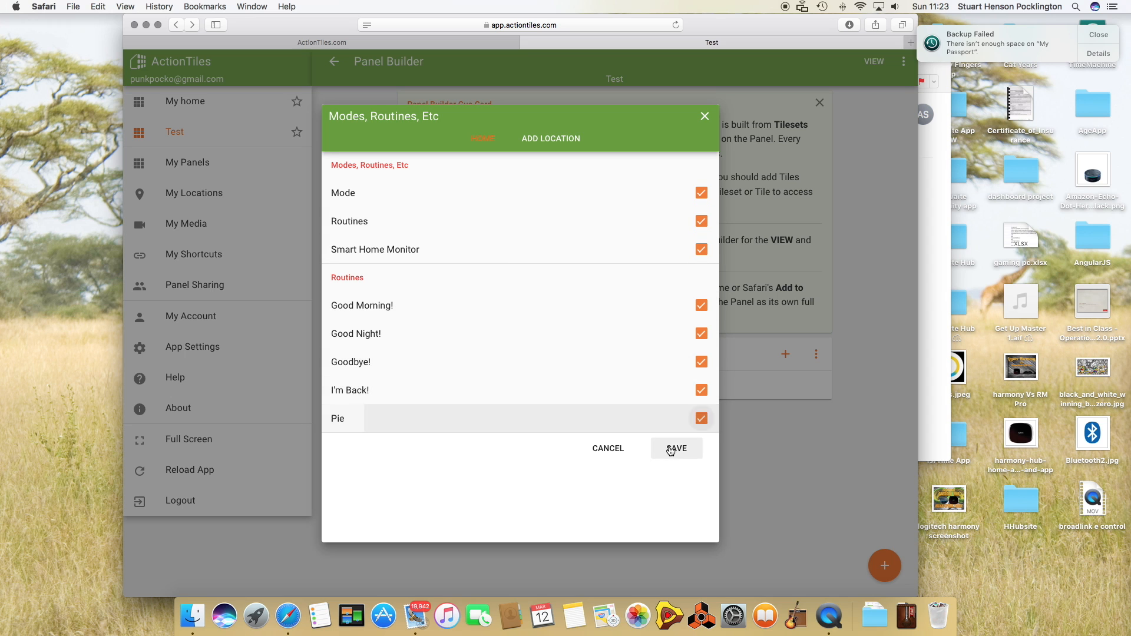
{"action": "left_click", "coordinate": [677, 448]}
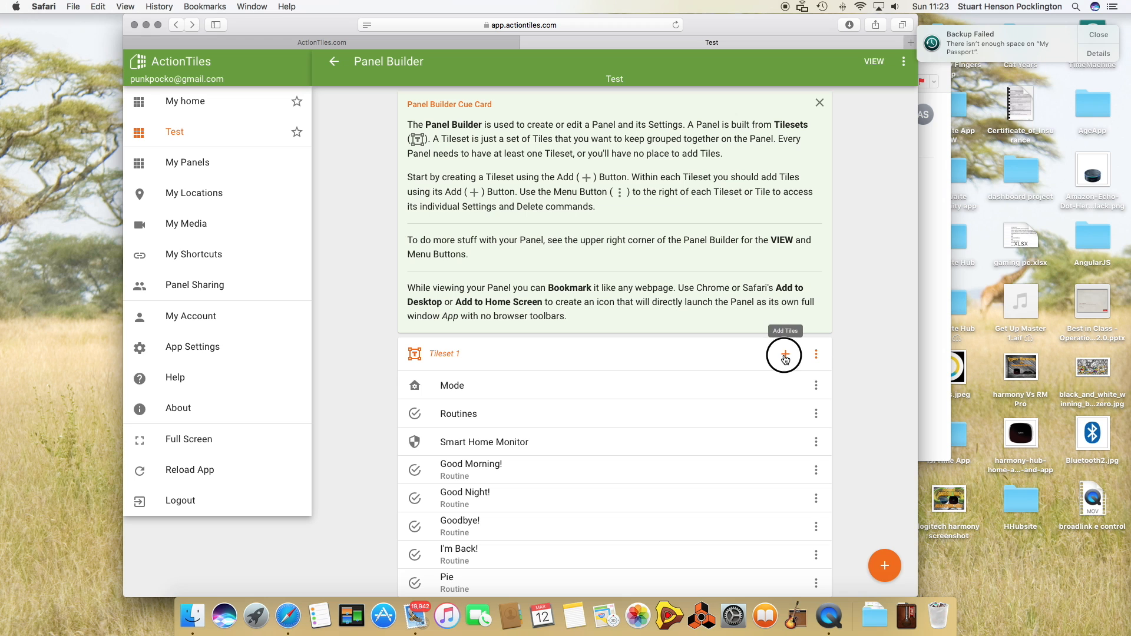
Step: Add Thing tiles, ticking the bathroom sensor temperature and scrolling through the device list
{"action": "left_click", "coordinate": [785, 358]}
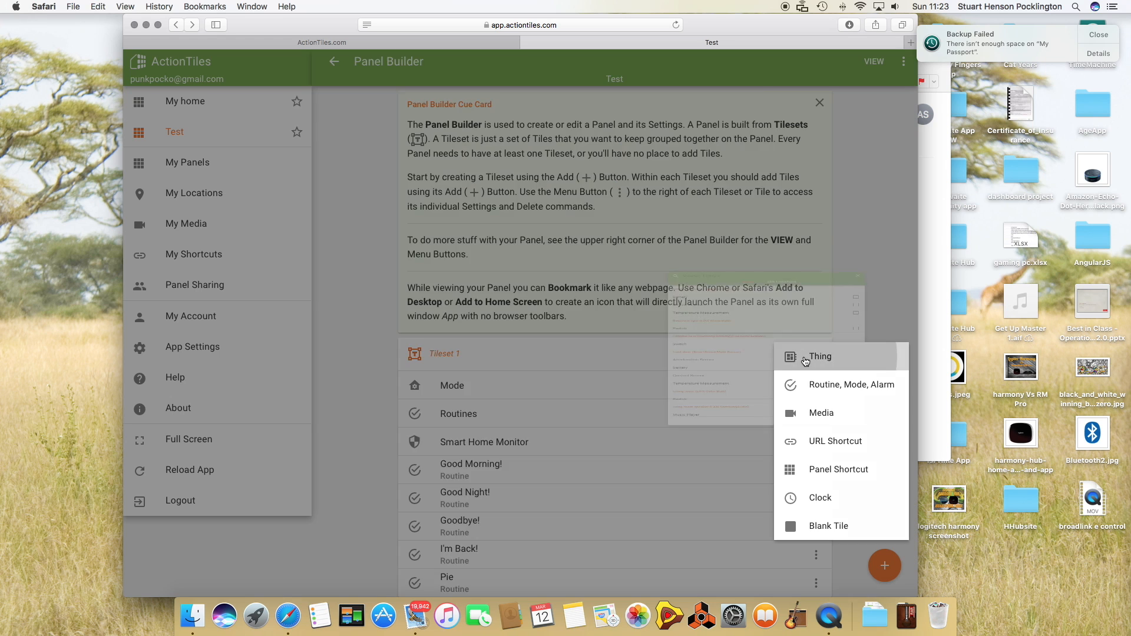
{"action": "left_click", "coordinate": [819, 356]}
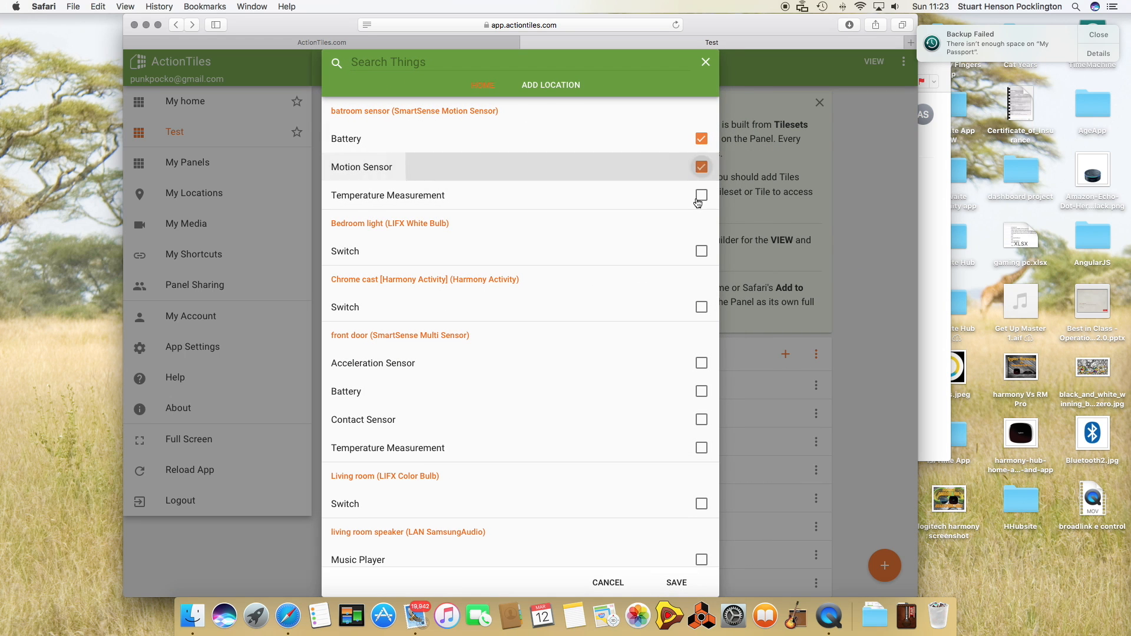
{"action": "left_click", "coordinate": [700, 194]}
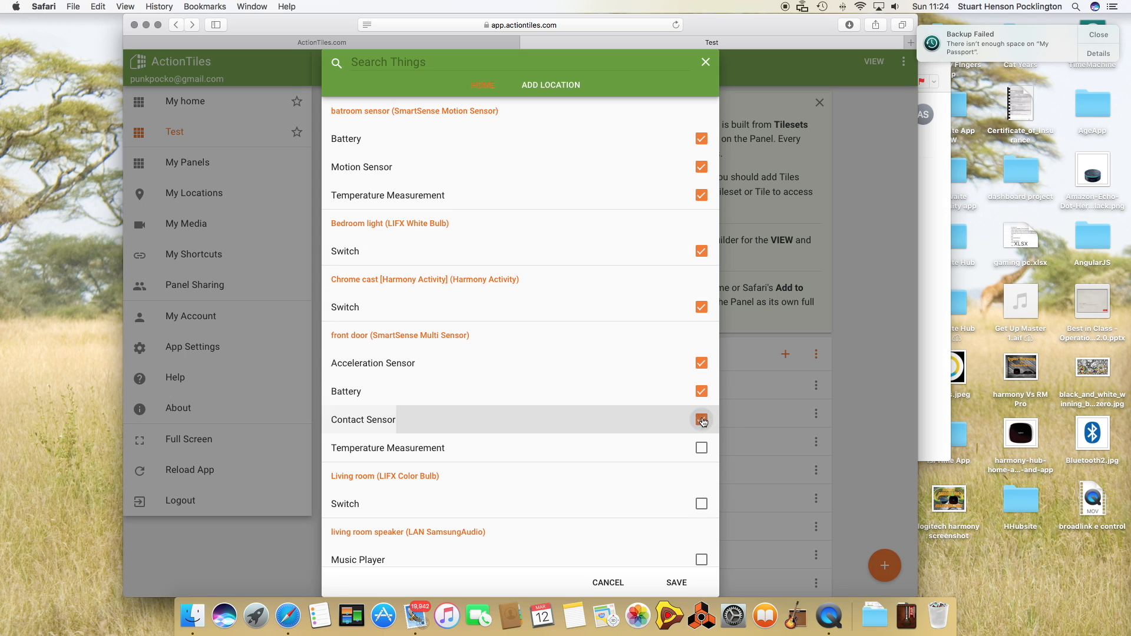
{"action": "scroll", "scroll_direction": "down", "scroll_amount": 3}
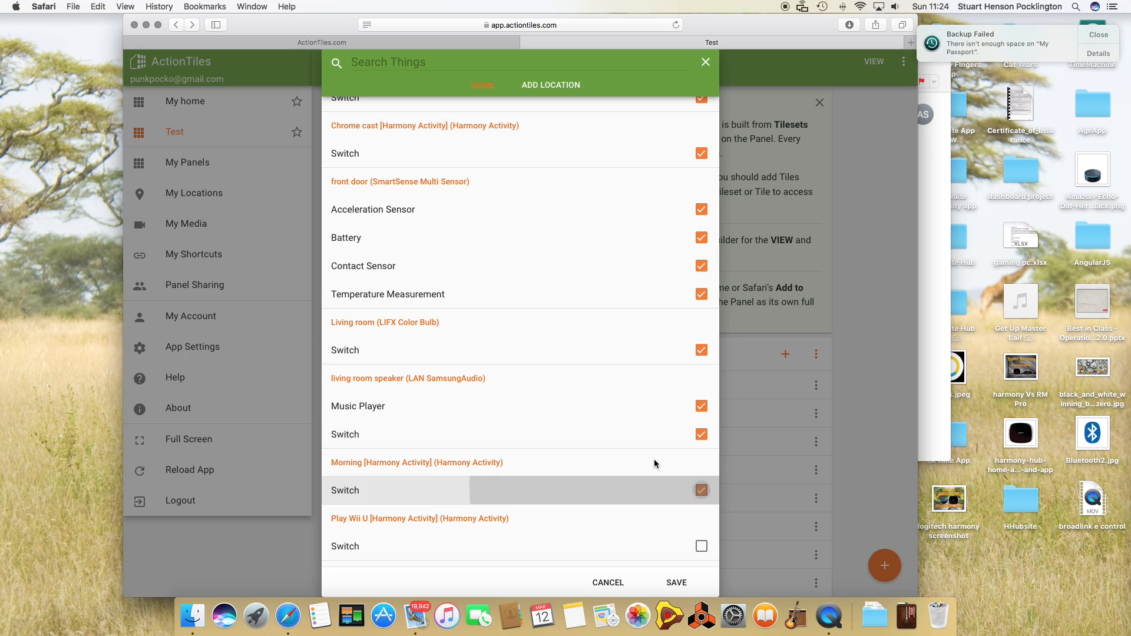
{"action": "scroll", "scroll_direction": "down", "scroll_amount": 3}
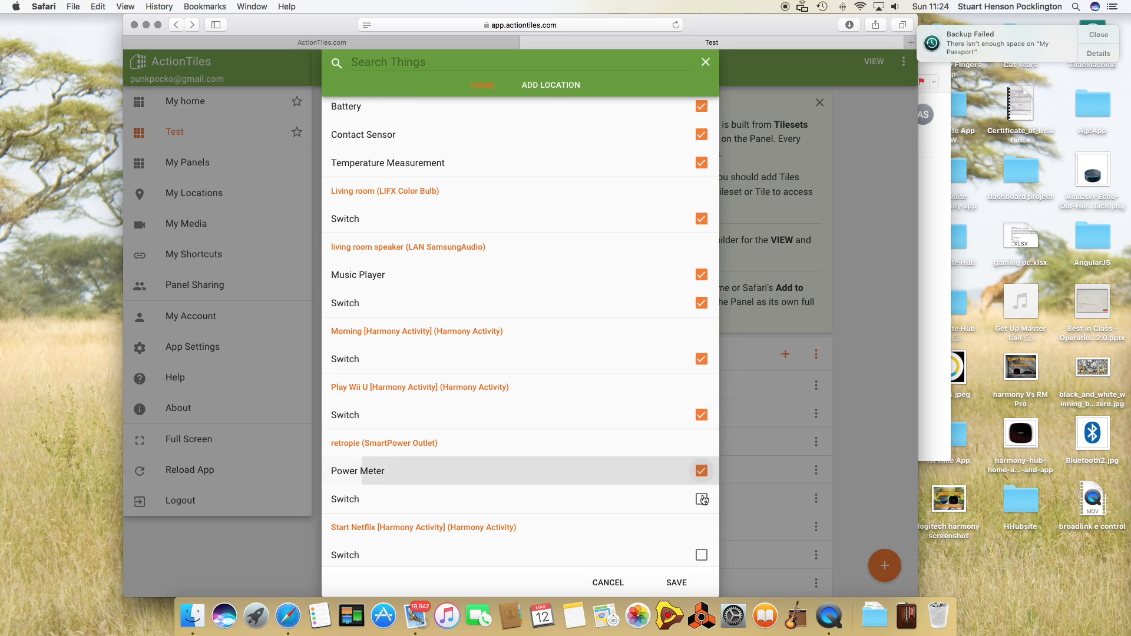
{"action": "scroll", "scroll_direction": "down", "scroll_amount": 3}
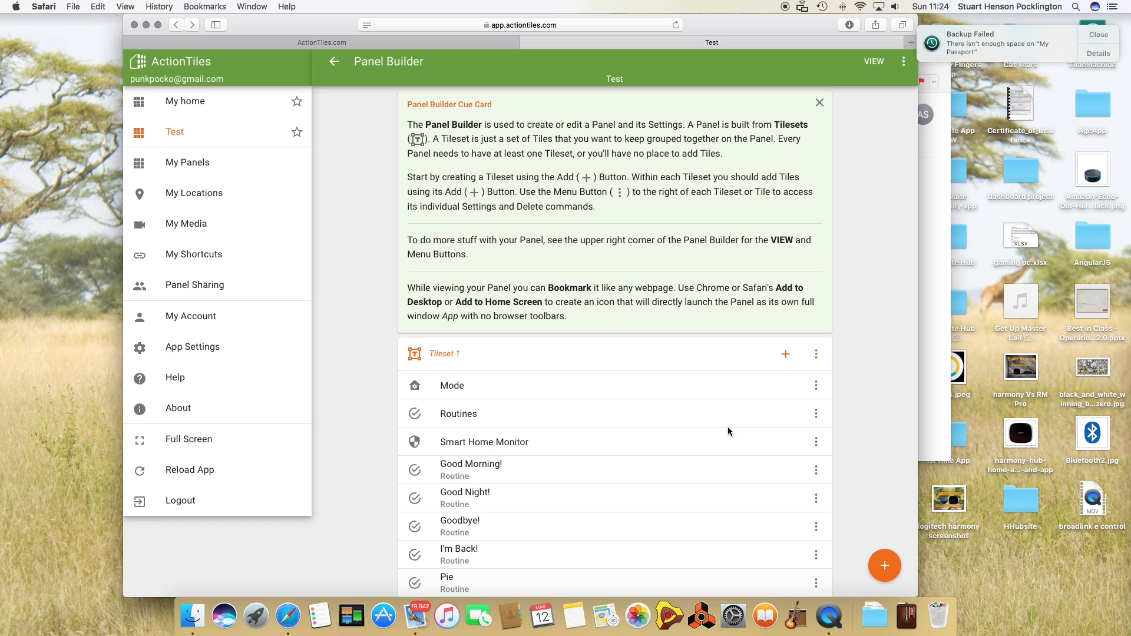
{"action": "scroll", "scroll_direction": "down", "scroll_amount": 3}
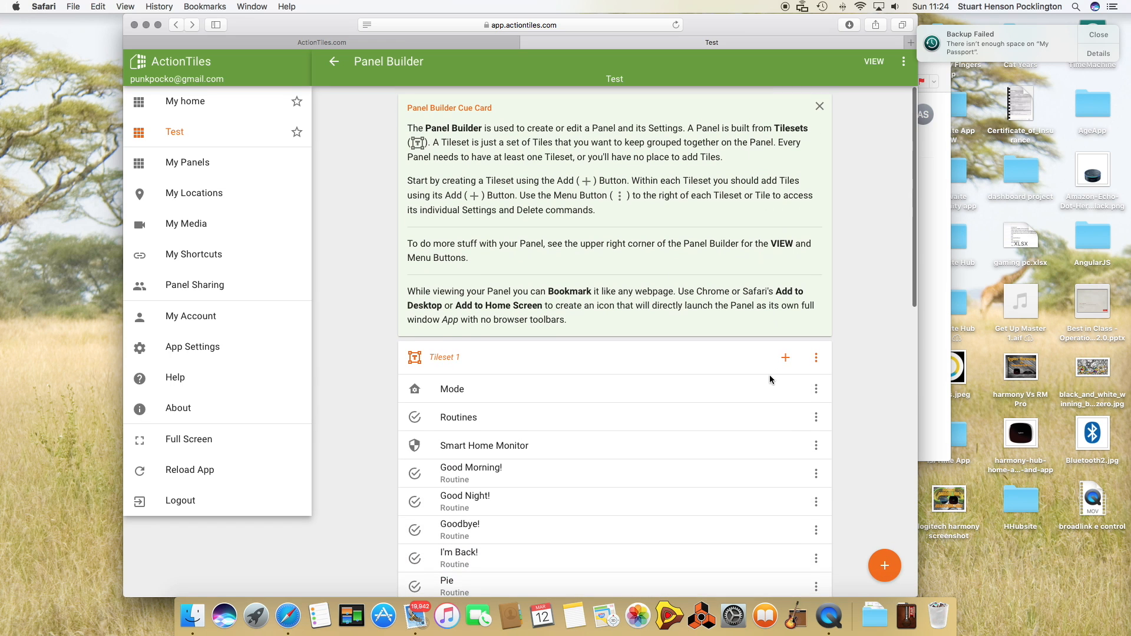
Step: Choose a Panel Shortcut tile for Tileset 1 and browse the panels to link
{"action": "left_click", "coordinate": [785, 357]}
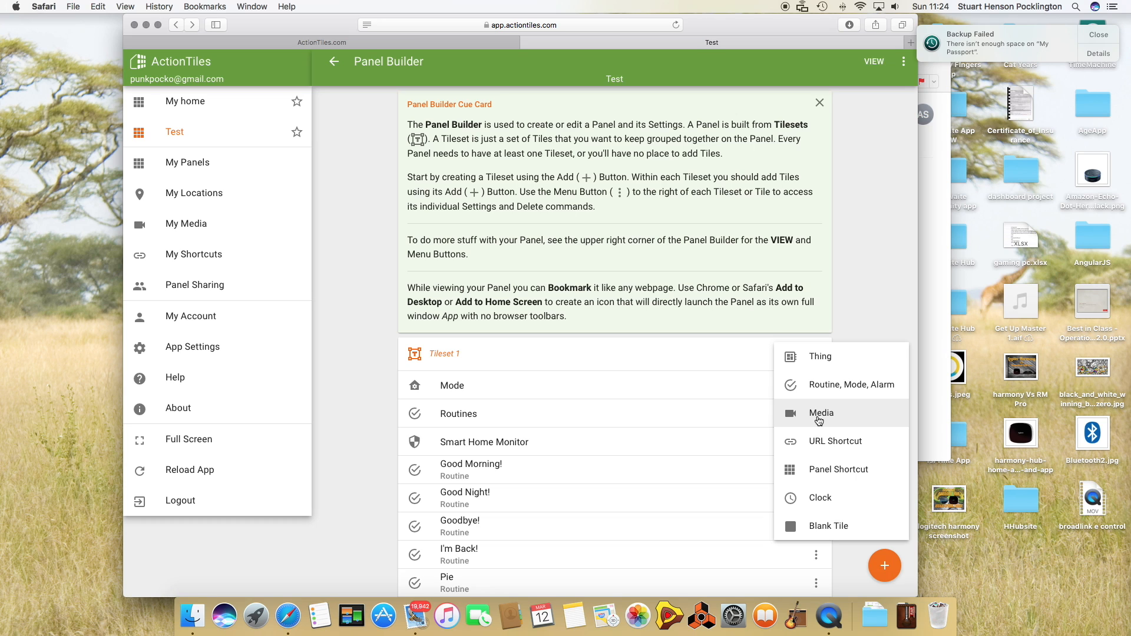
{"action": "mouse_move", "coordinate": [847, 470]}
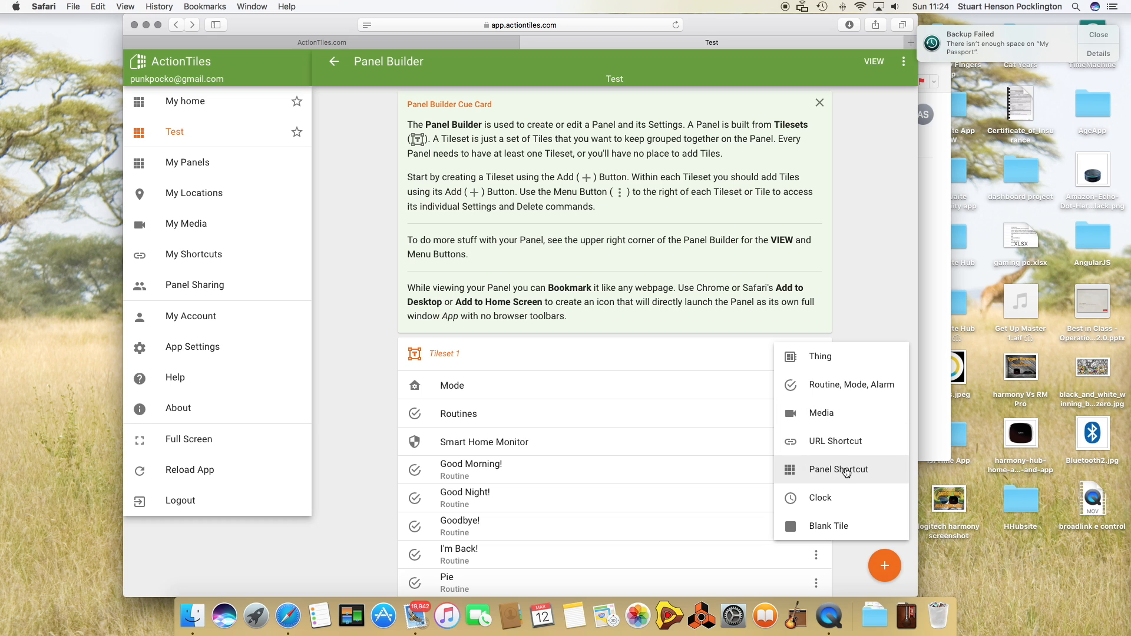
{"action": "left_click", "coordinate": [838, 471]}
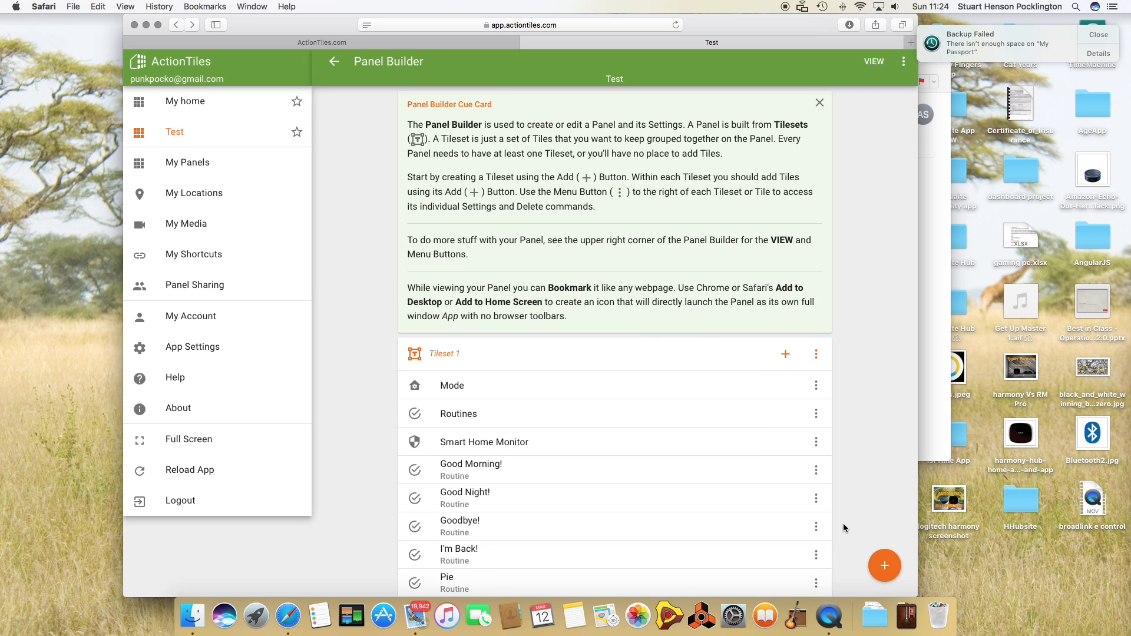
{"action": "scroll", "scroll_direction": "down", "scroll_amount": 3}
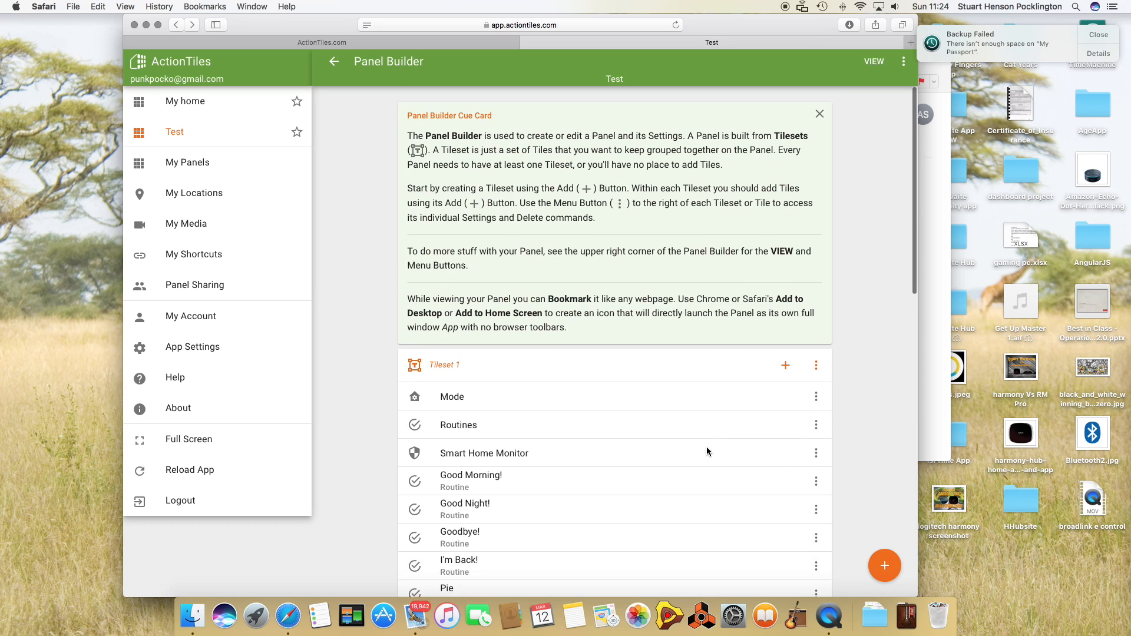
{"action": "scroll", "scroll_direction": "down", "scroll_amount": 3}
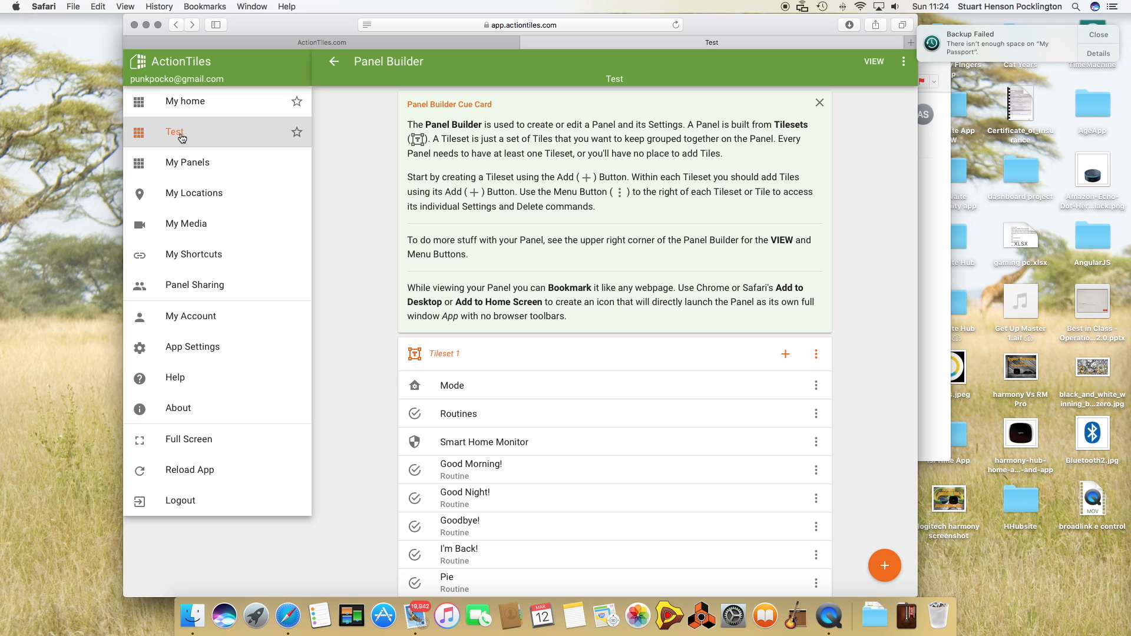
{"action": "mouse_move", "coordinate": [179, 109]}
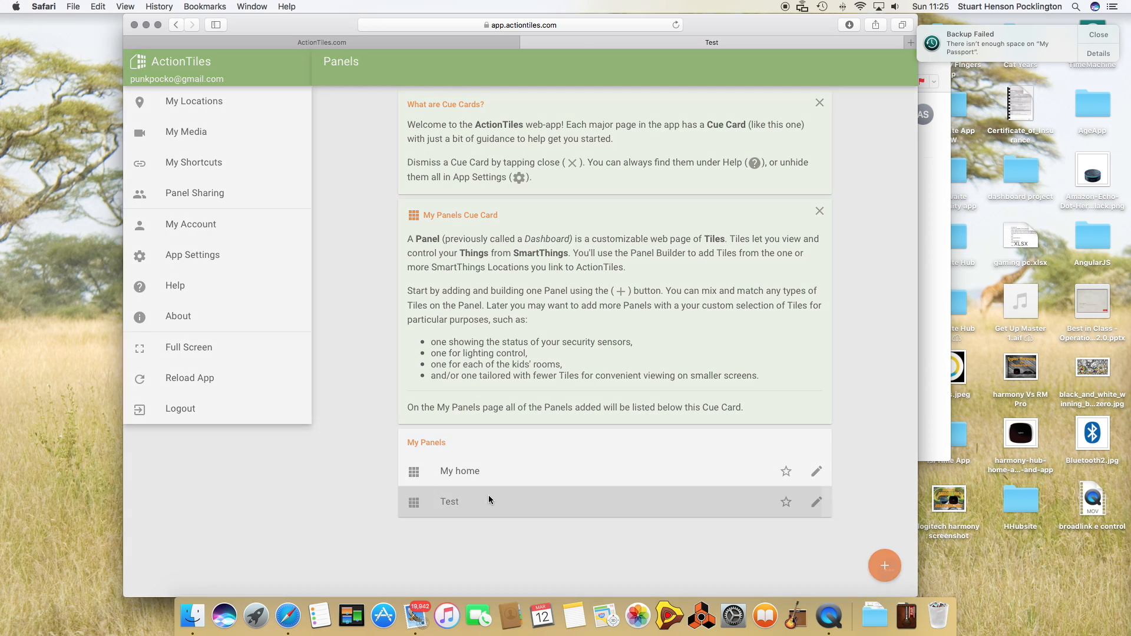
Step: Show the Test panel full-screen with its mode, routine, sensor and switch tiles
{"action": "left_click", "coordinate": [449, 502]}
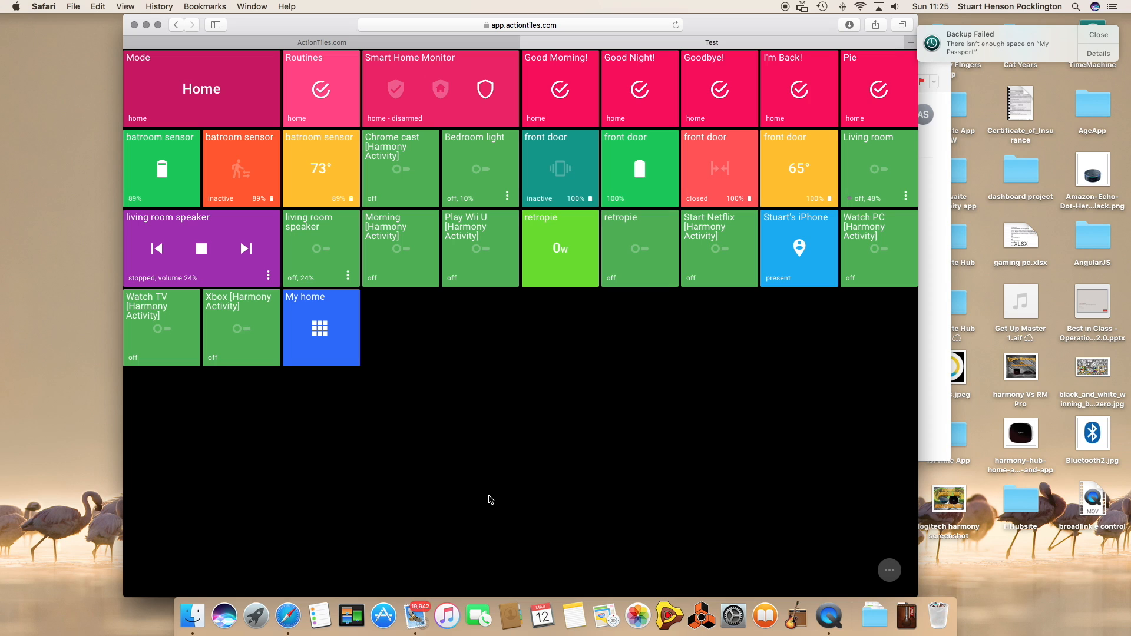
{"action": "mouse_move", "coordinate": [479, 301]}
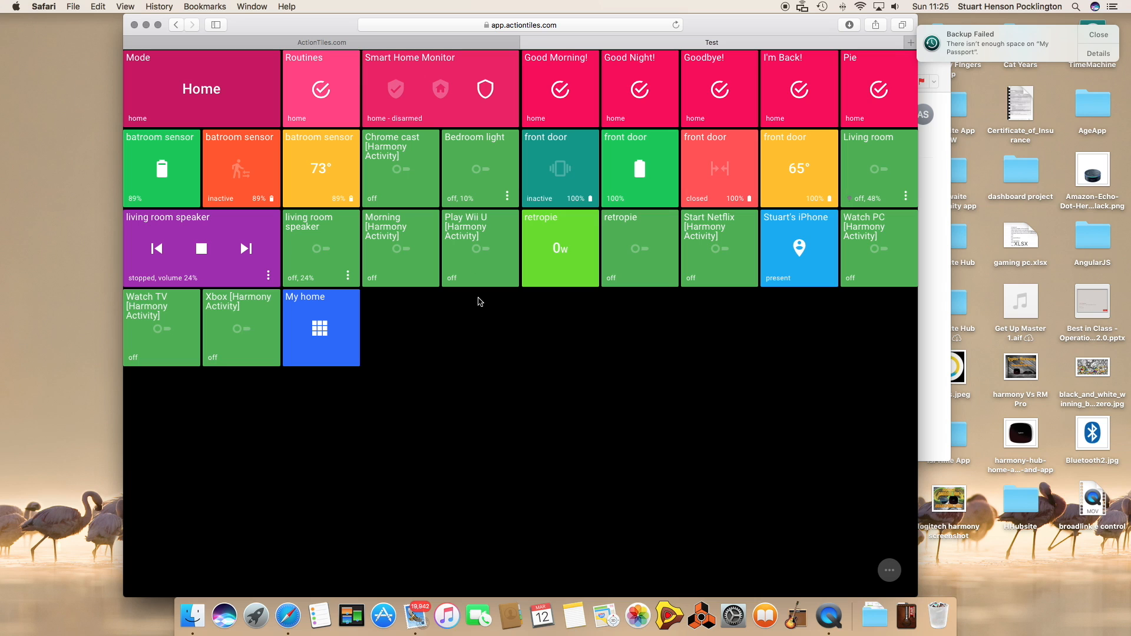
{"action": "mouse_move", "coordinate": [1084, 304]}
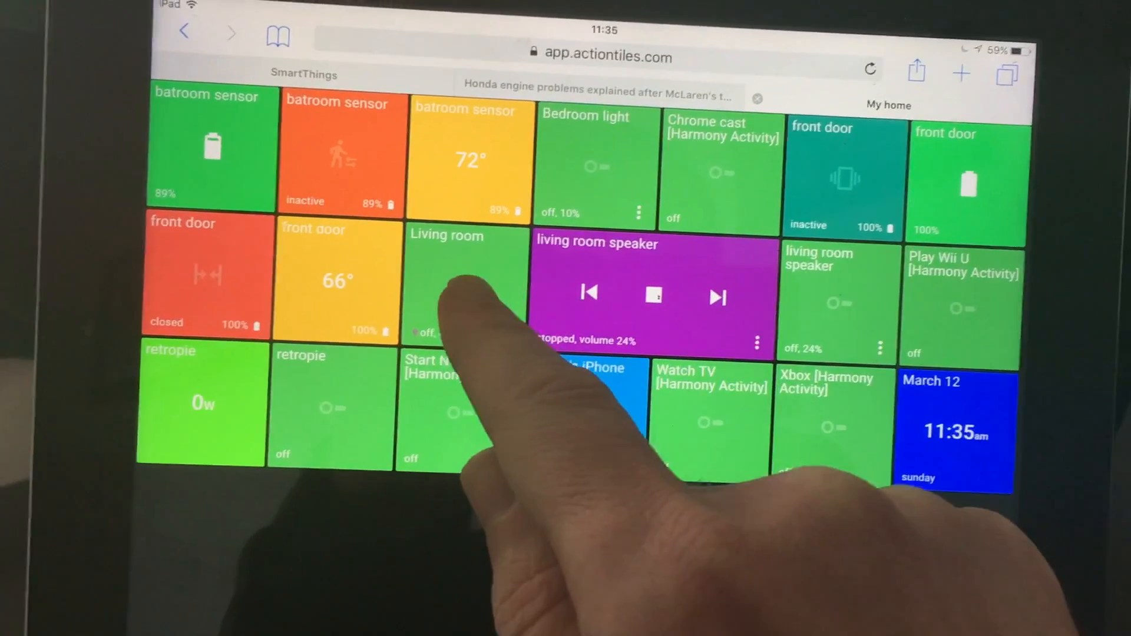
Step: Toggle the Living room light tile on, getting the 'Turned on Living room' confirmation
{"action": "left_click", "coordinate": [468, 282]}
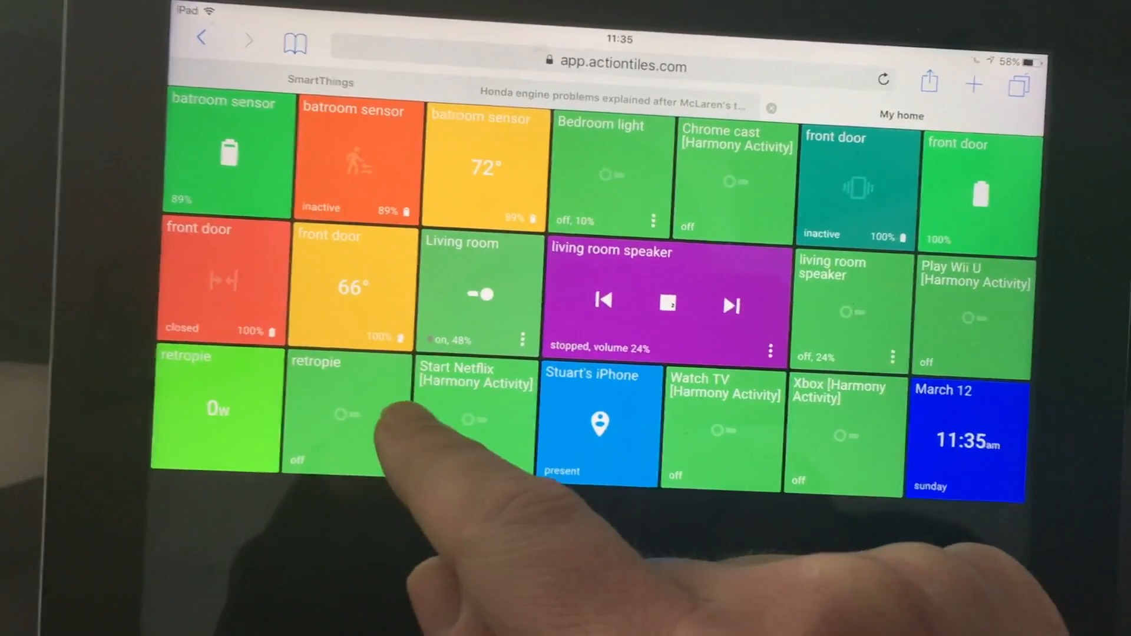
{"action": "left_click", "coordinate": [477, 295]}
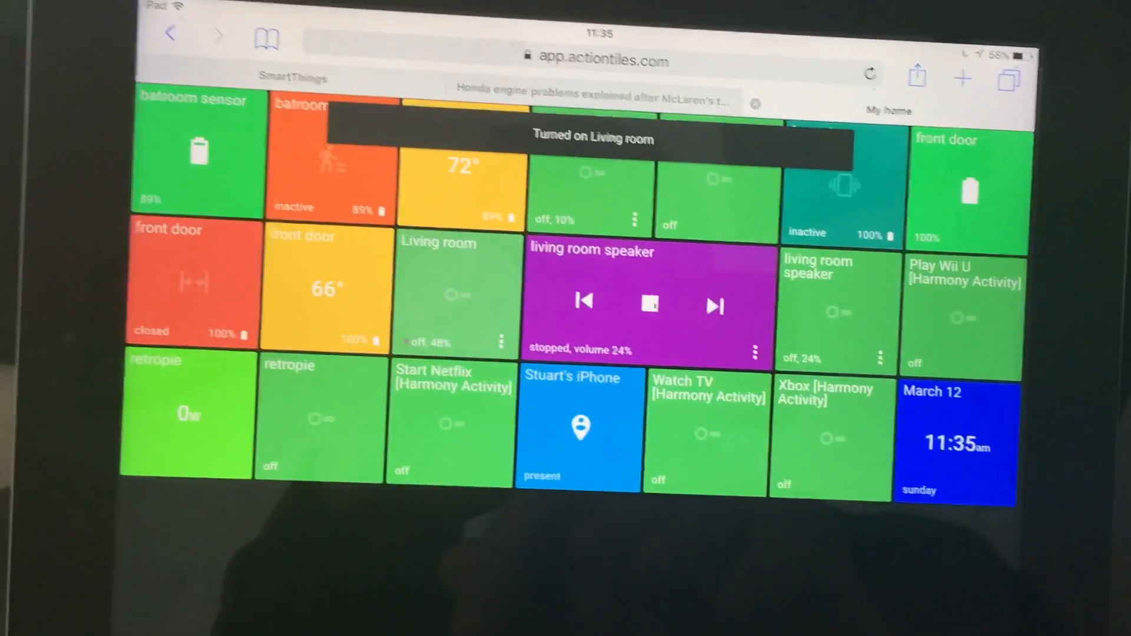